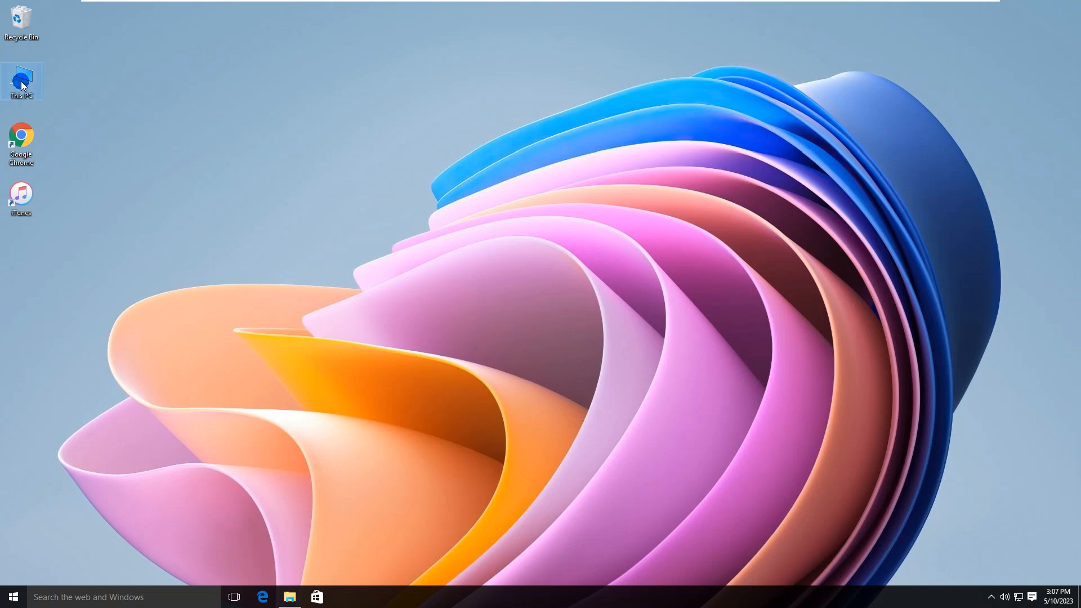
# Step: Open This PC to view the drives, then bring up the Start button's power-user menu
pyautogui.doubleClick(20, 81)
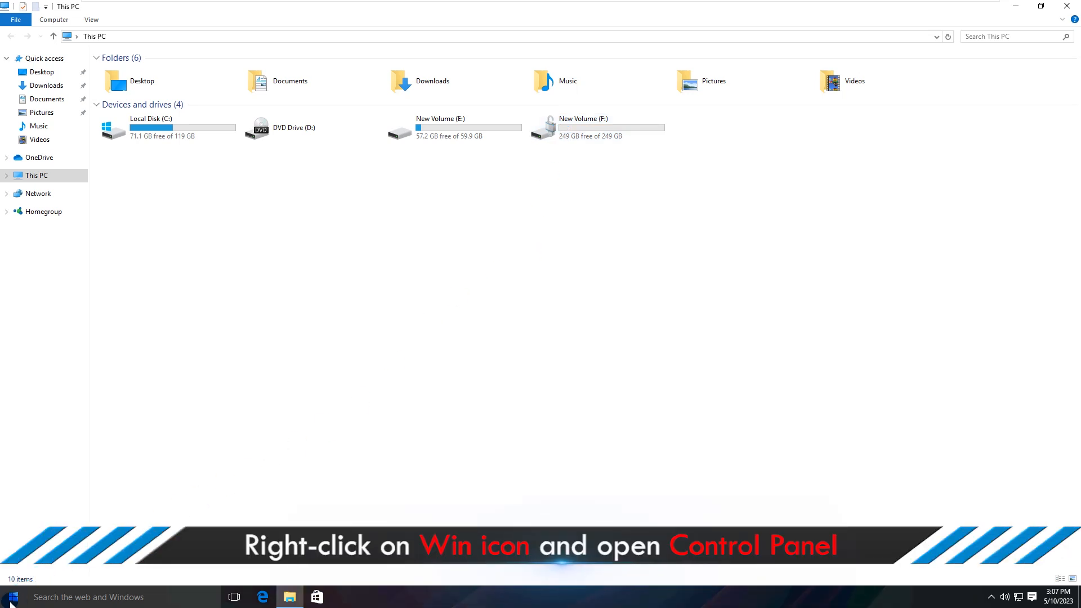
pyautogui.rightClick(9, 596)
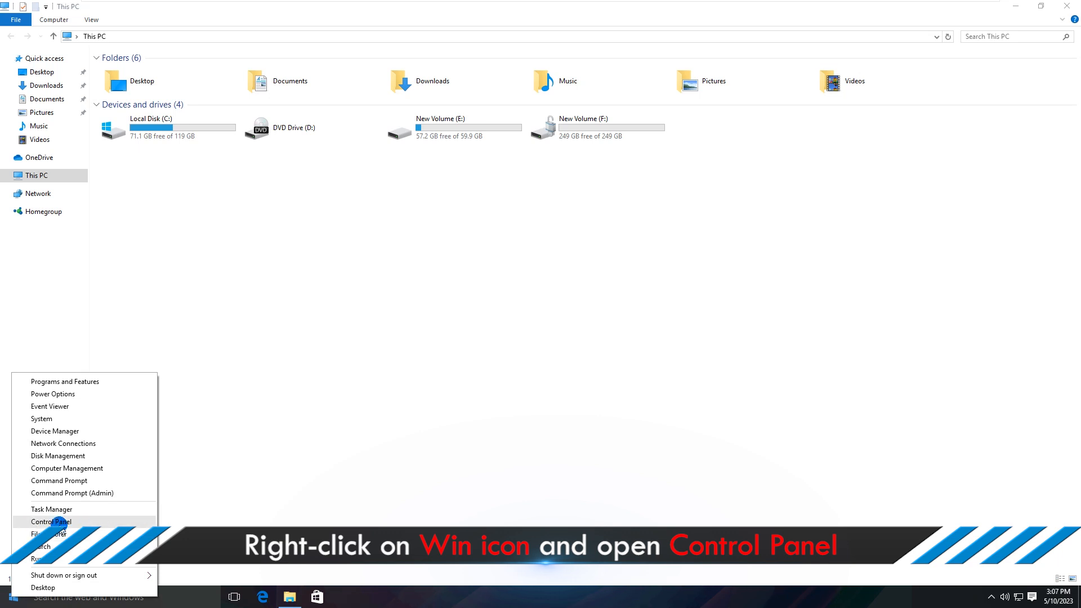
# Step: Open Control Panel from the Win+X menu and go to System and Security
pyautogui.click(49, 521)
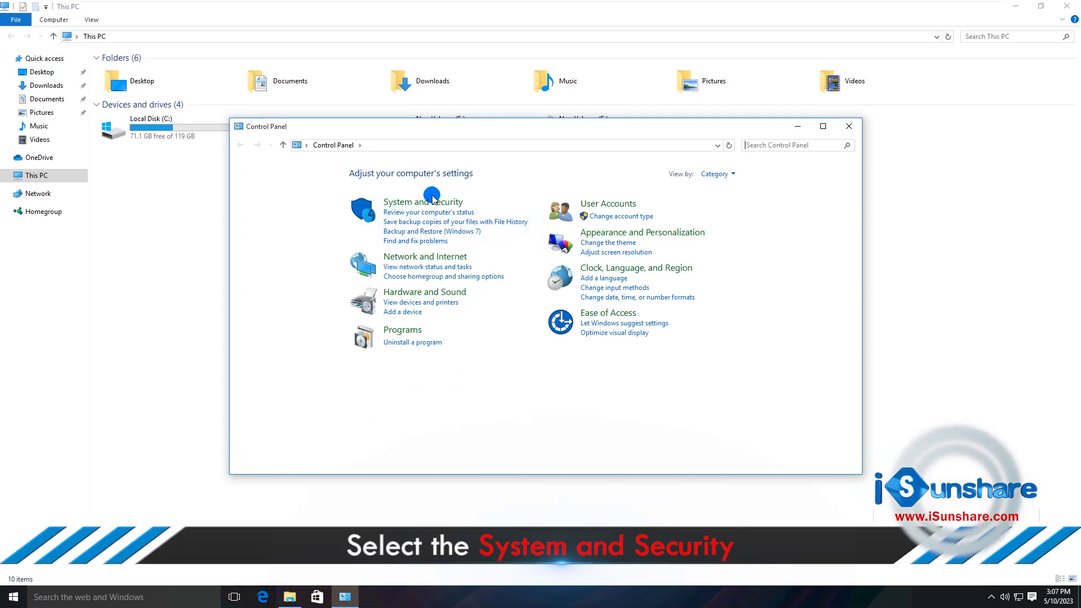
pyautogui.moveTo(422, 202)
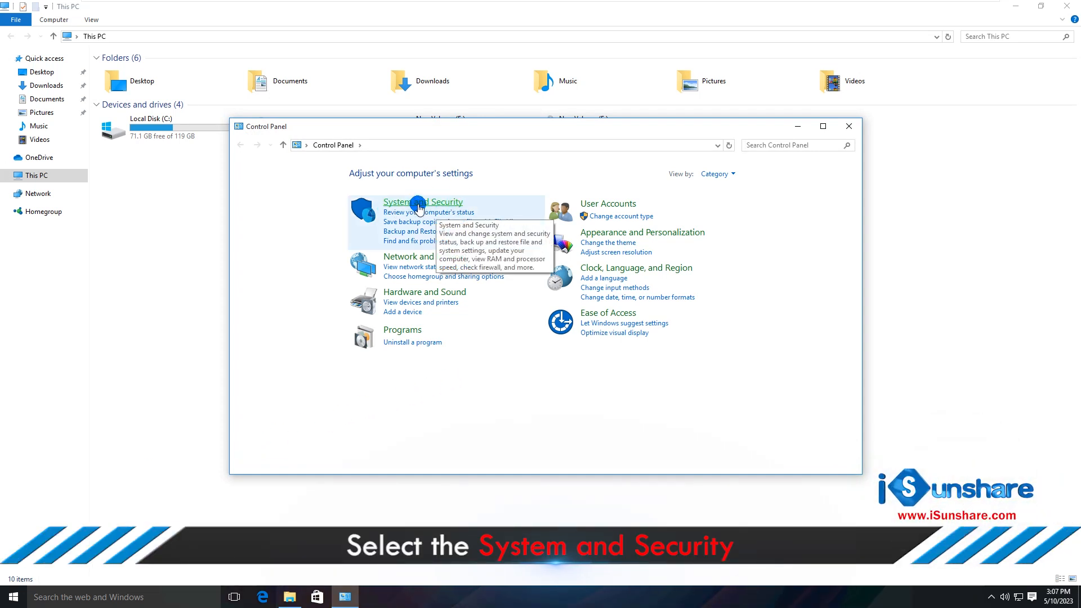
pyautogui.click(423, 203)
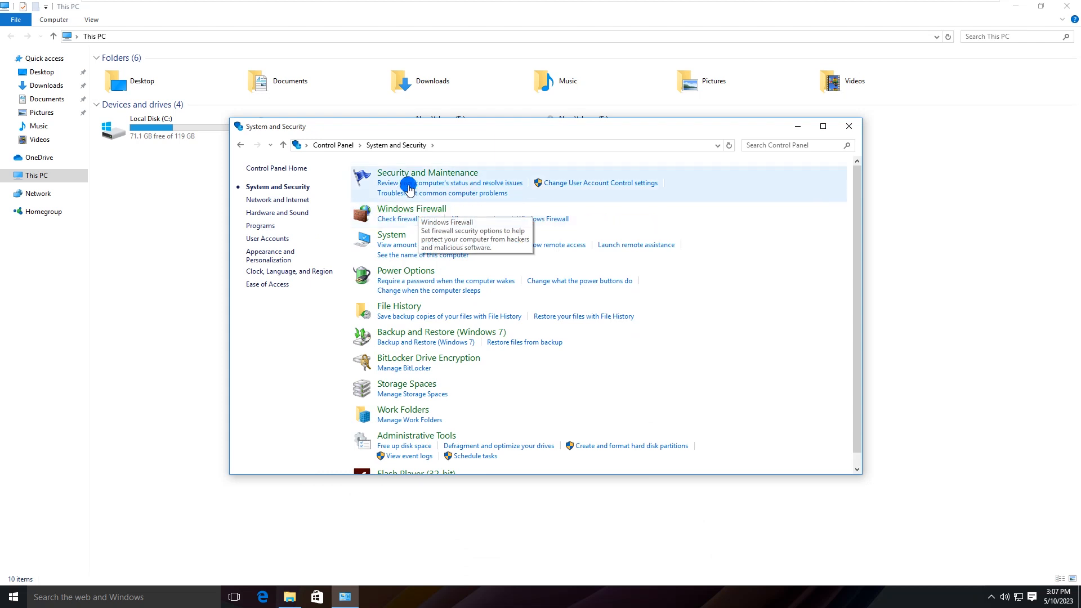
pyautogui.moveTo(454, 339)
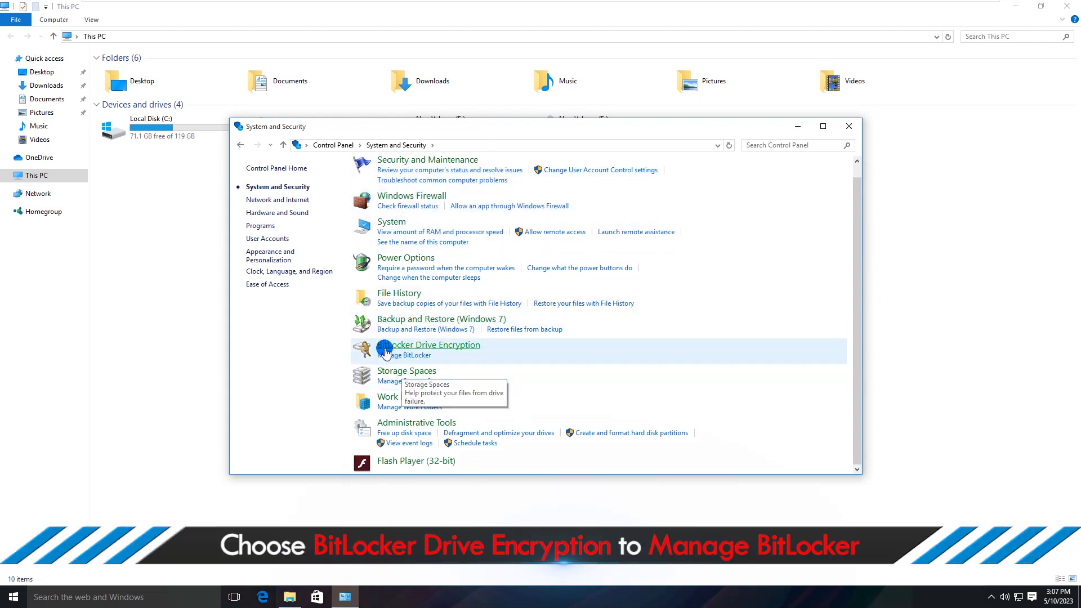
pyautogui.moveTo(380, 359)
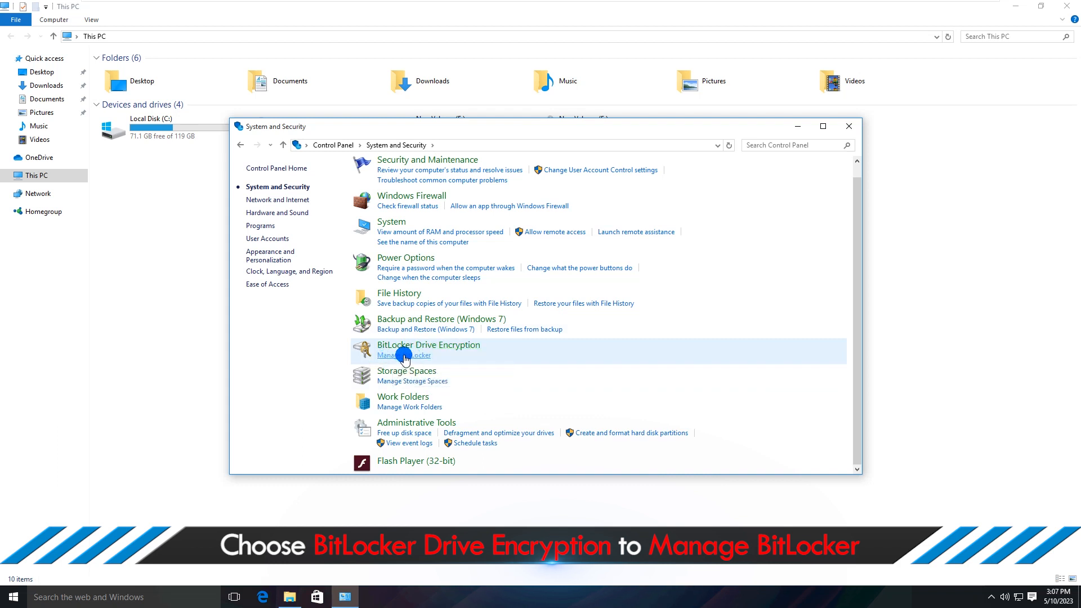
# Step: Turn off BitLocker on New Volume (F:) via Manage BitLocker and close the completion notice
pyautogui.click(403, 355)
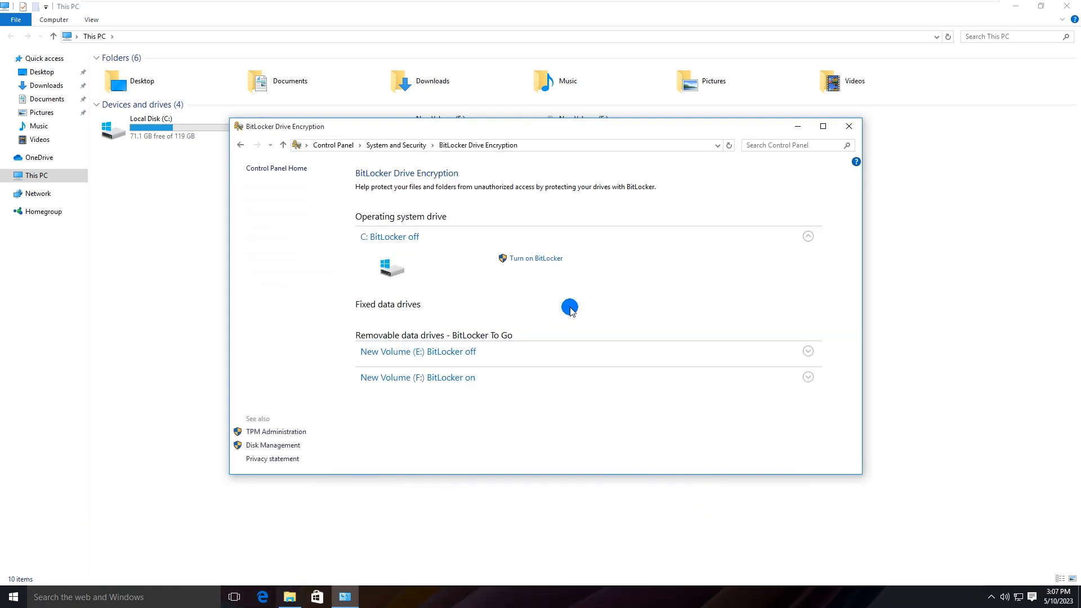
pyautogui.moveTo(417, 377)
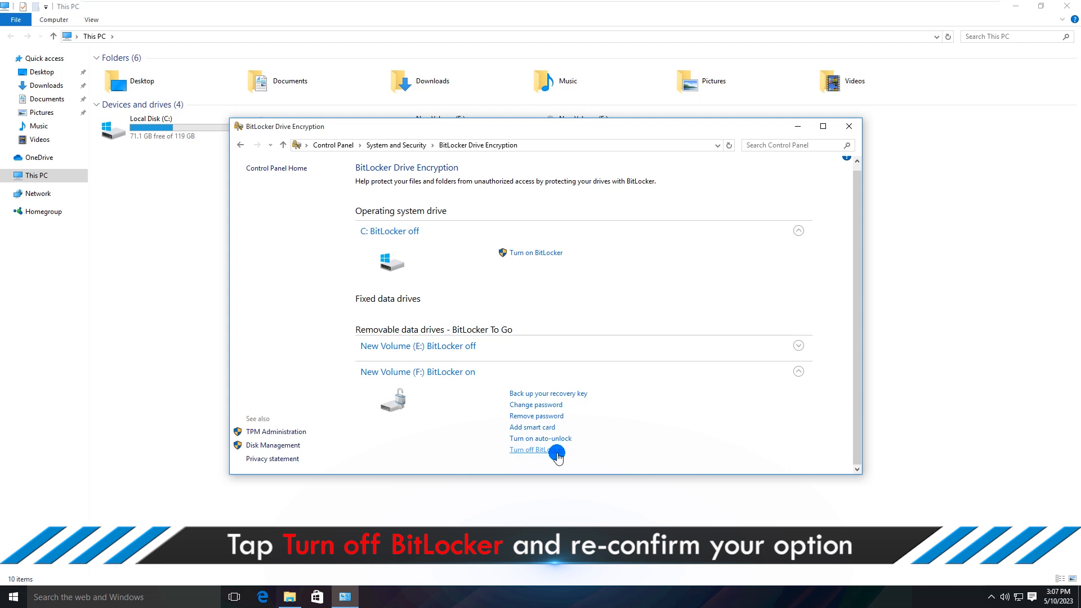
pyautogui.click(533, 449)
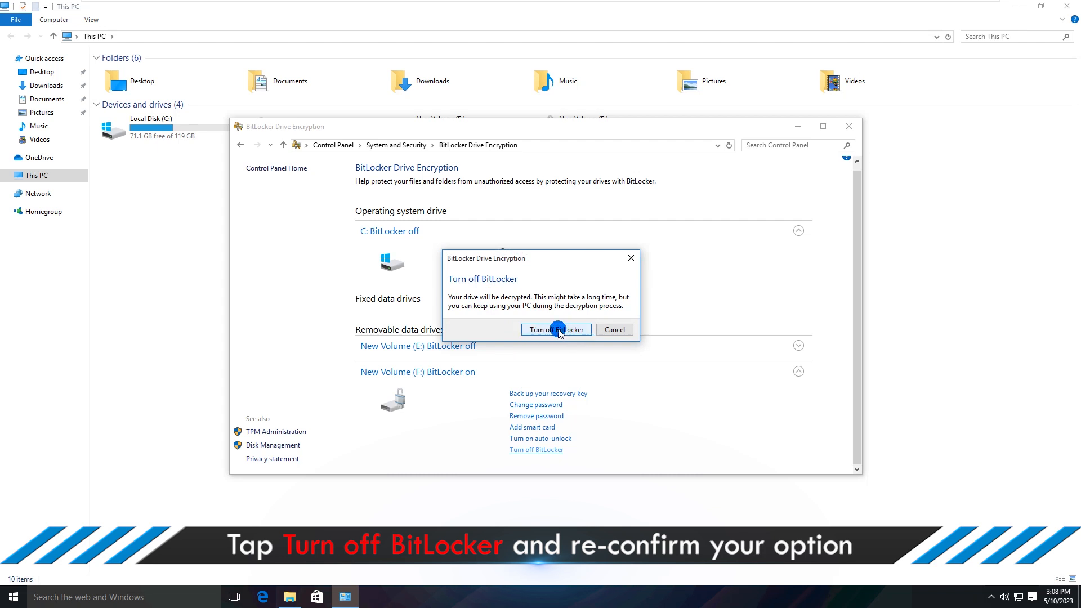
pyautogui.click(555, 329)
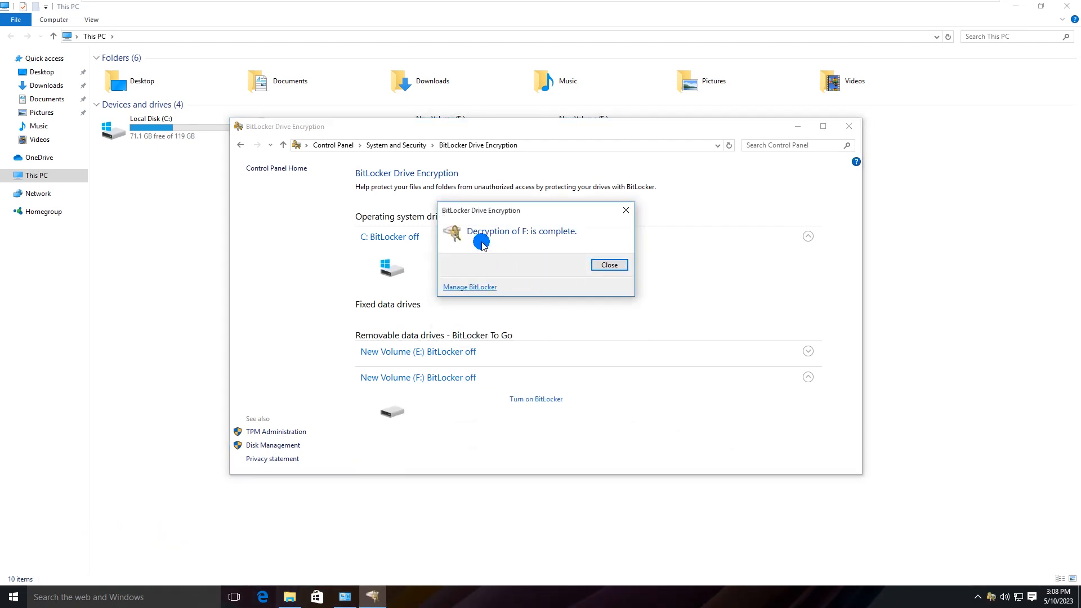
pyautogui.moveTo(565, 238)
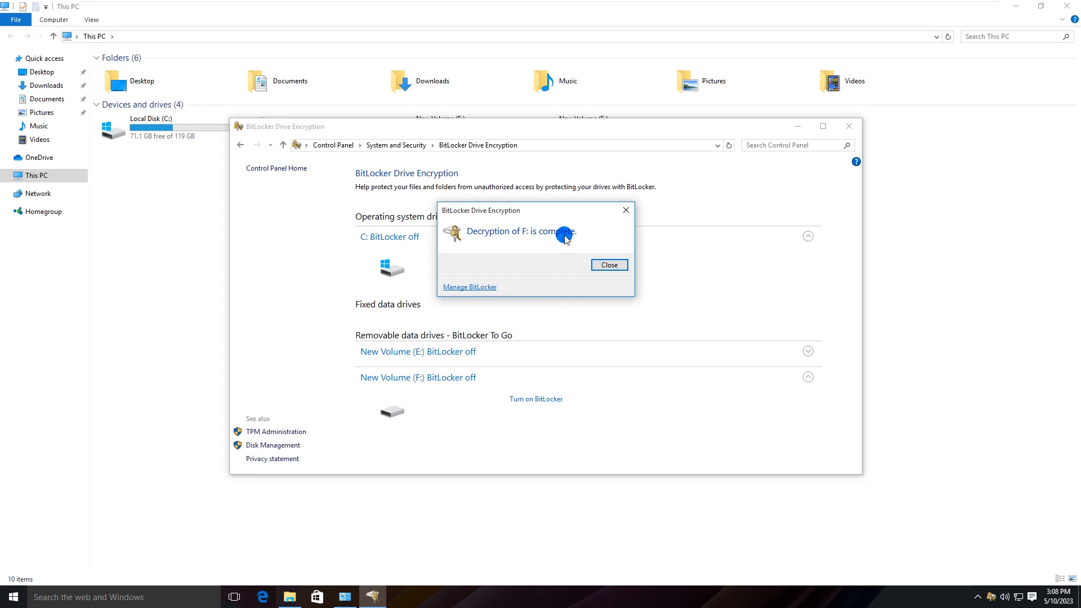
pyautogui.click(607, 264)
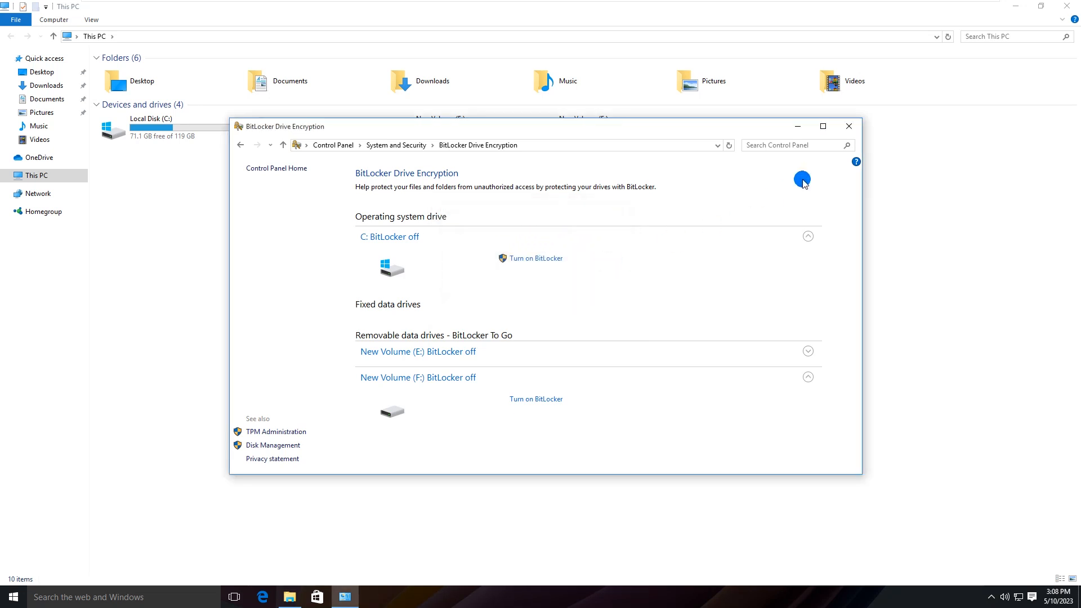
# Step: Close Control Panel and open Manage BitLocker for New Volume (F:) from This PC
pyautogui.click(848, 126)
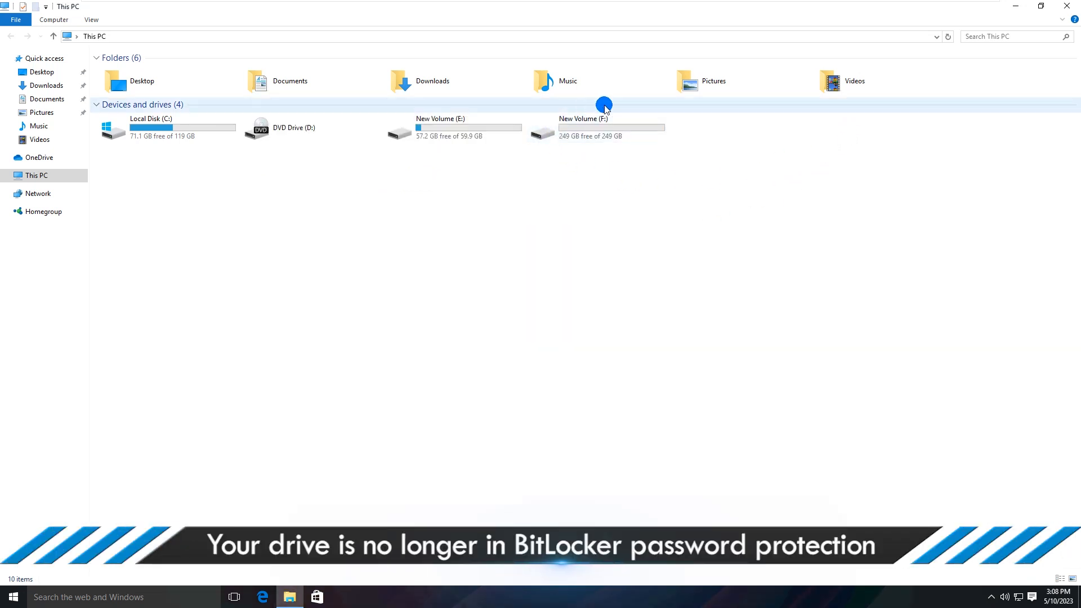
pyautogui.moveTo(605, 265)
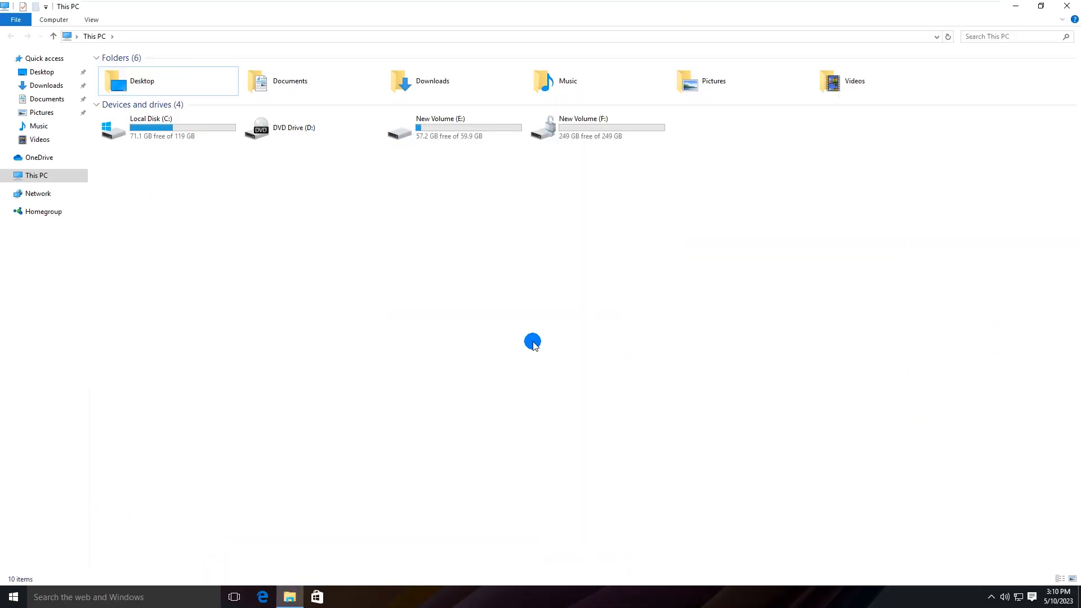
pyautogui.moveTo(547, 159)
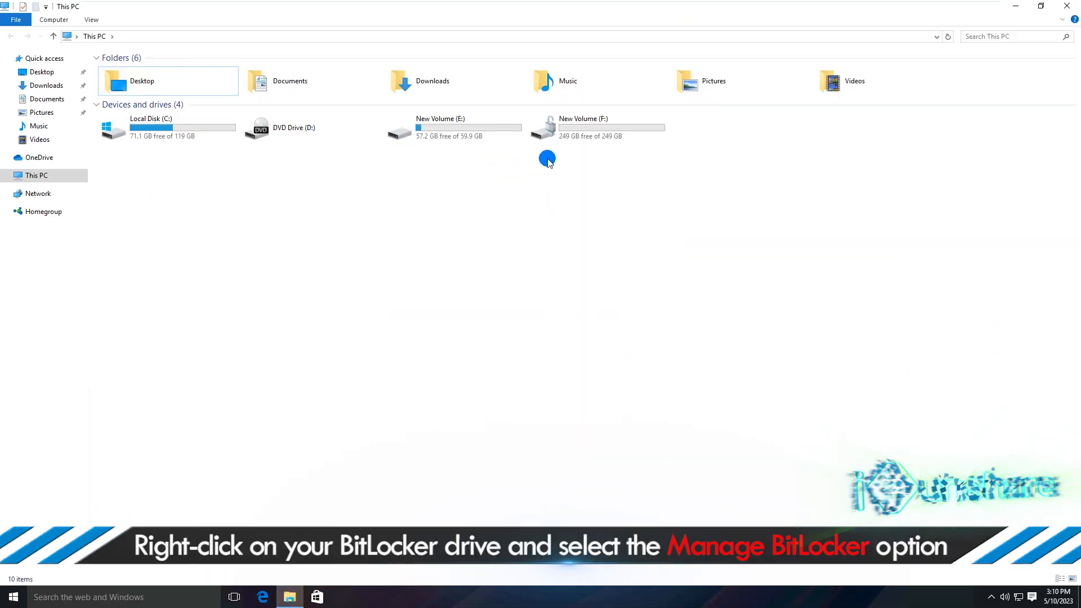
pyautogui.rightClick(574, 128)
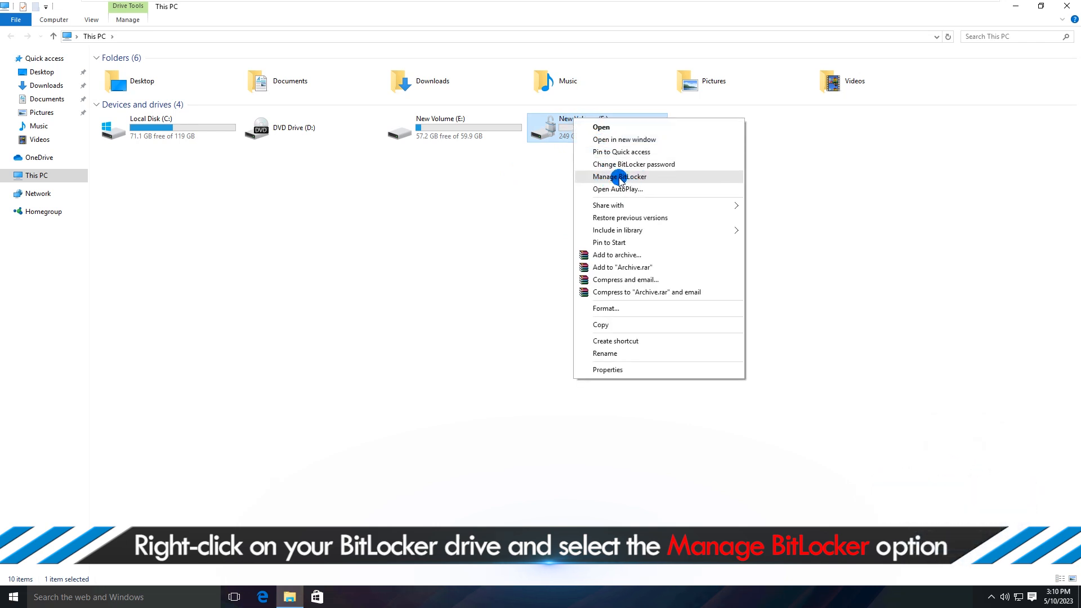
pyautogui.click(621, 176)
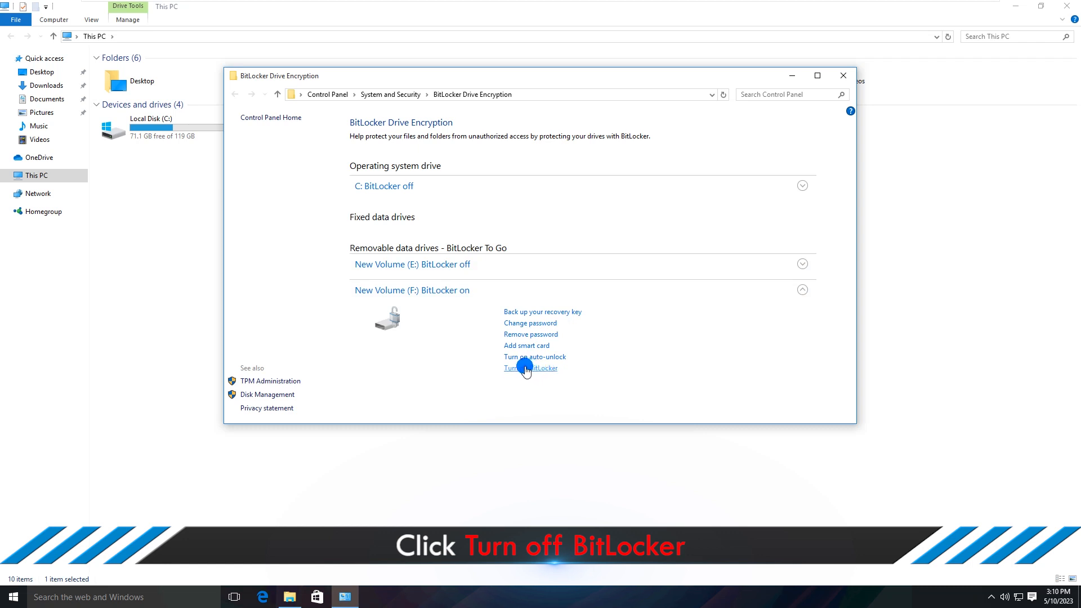
# Step: Turn off BitLocker on drive F: again, dismiss the completion notice, and close the window
pyautogui.click(530, 367)
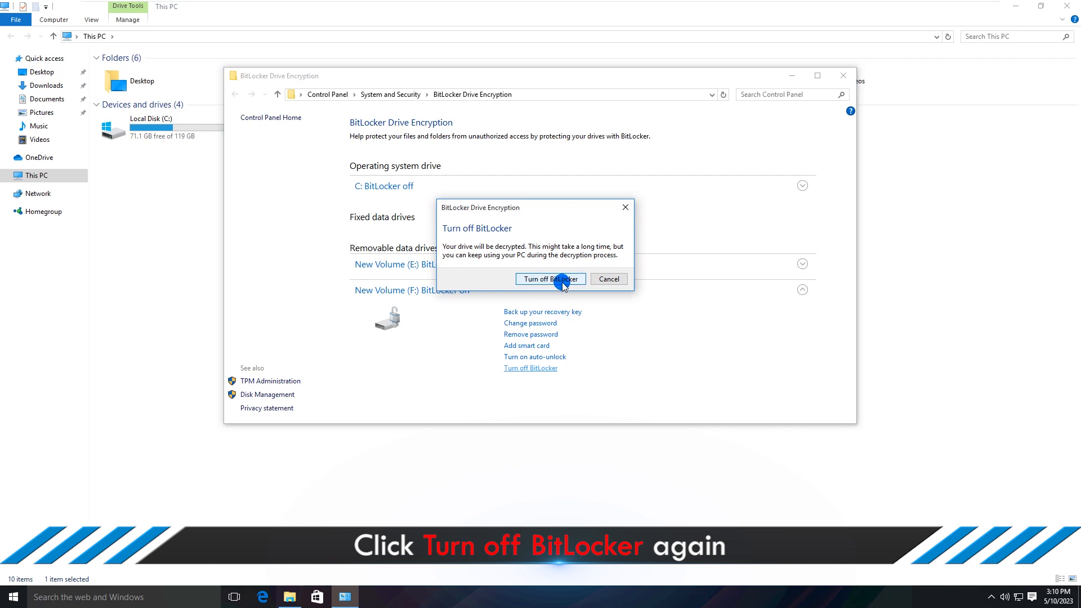
pyautogui.click(549, 279)
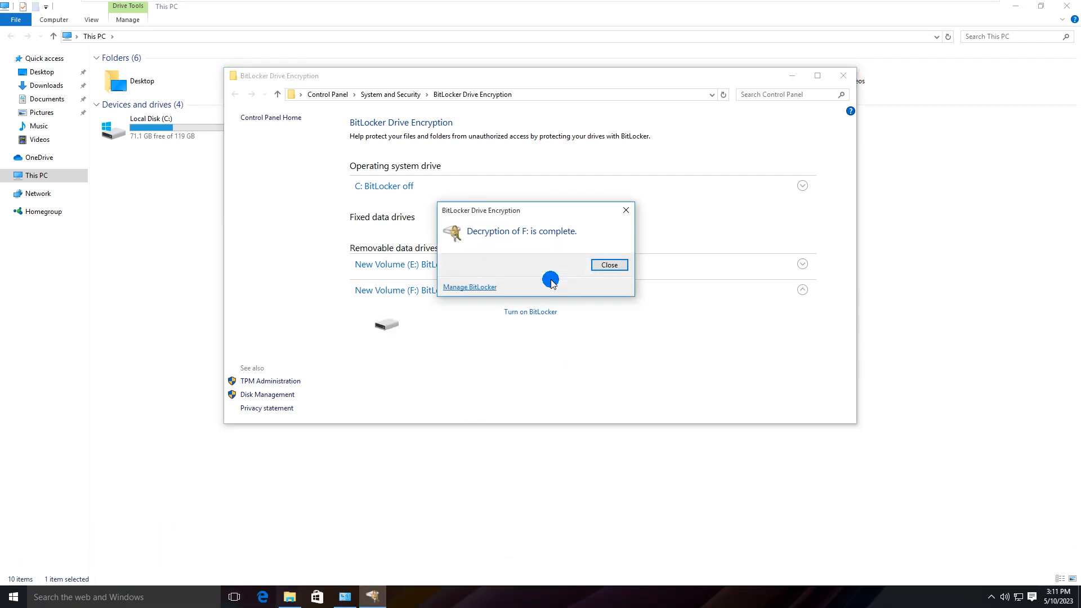
pyautogui.moveTo(565, 240)
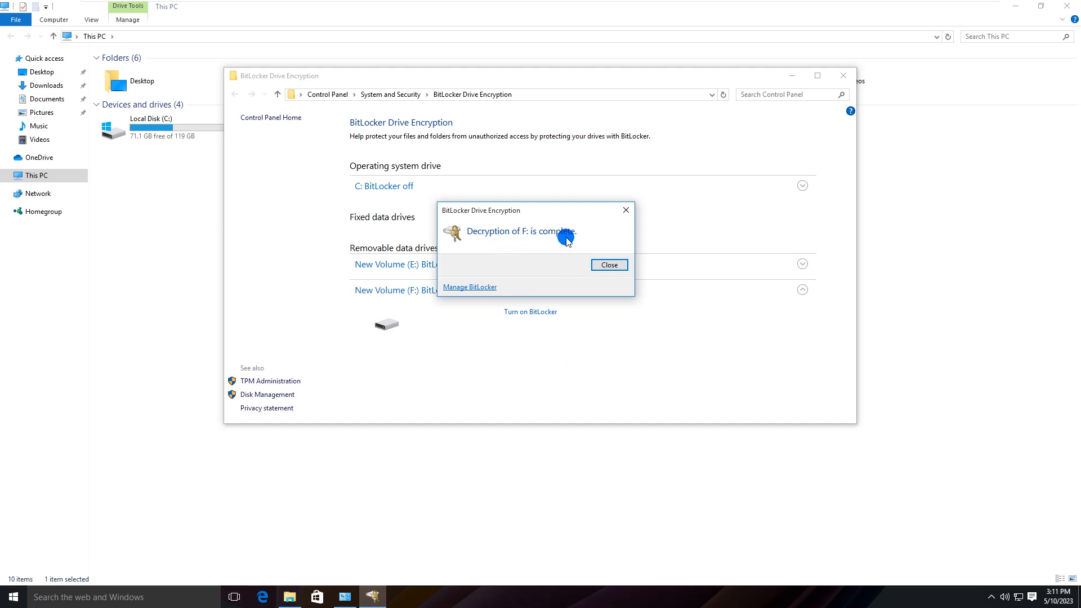
pyautogui.click(608, 265)
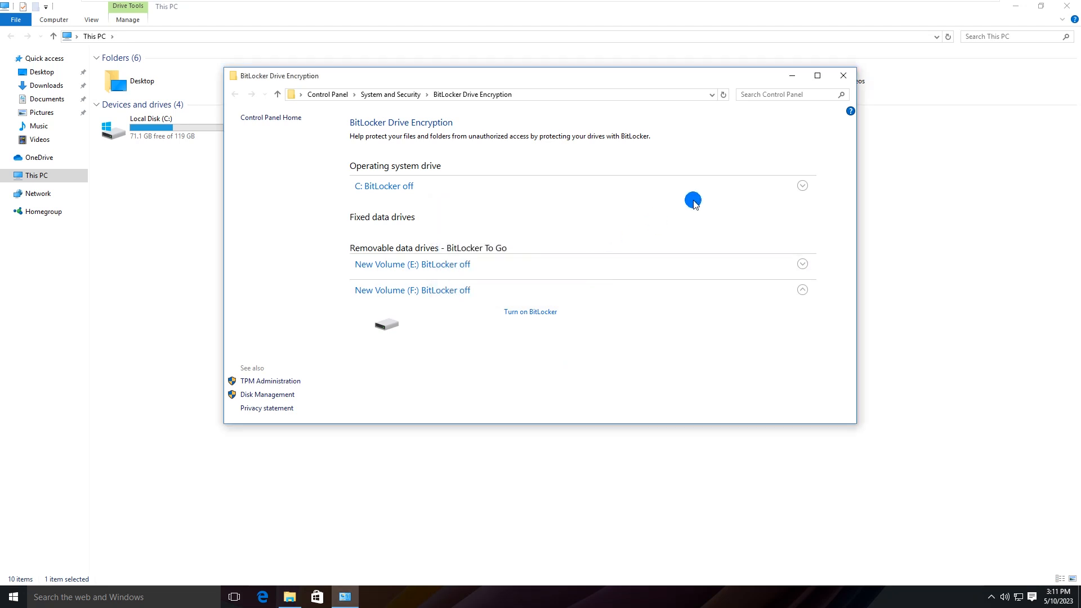
pyautogui.click(843, 76)
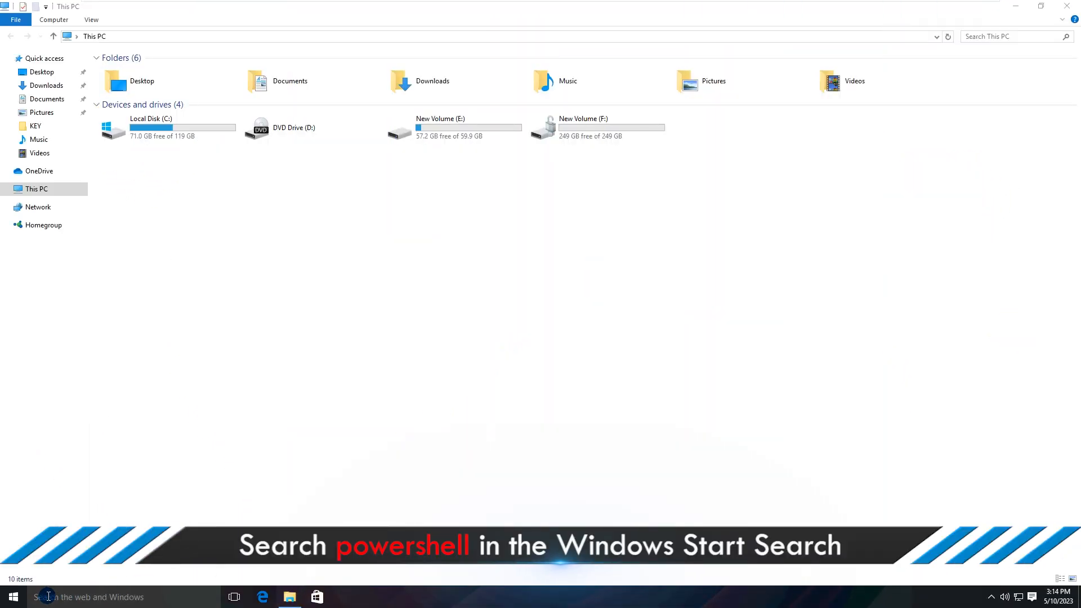
# Step: Search for 'powershell' and open Windows PowerShell's launch options menu
pyautogui.write('powershell')
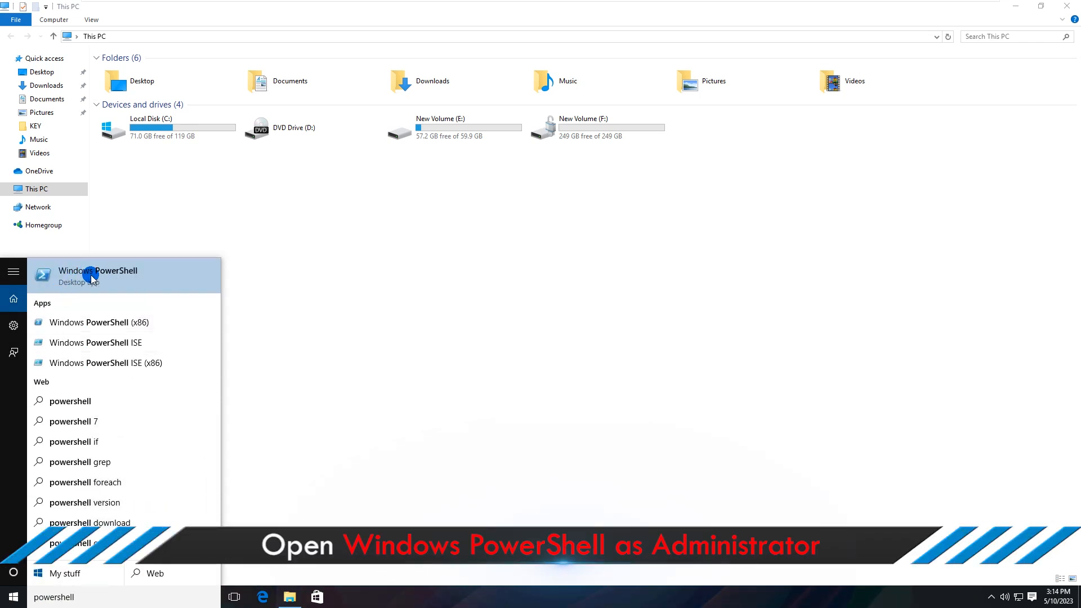
pyautogui.moveTo(119, 271)
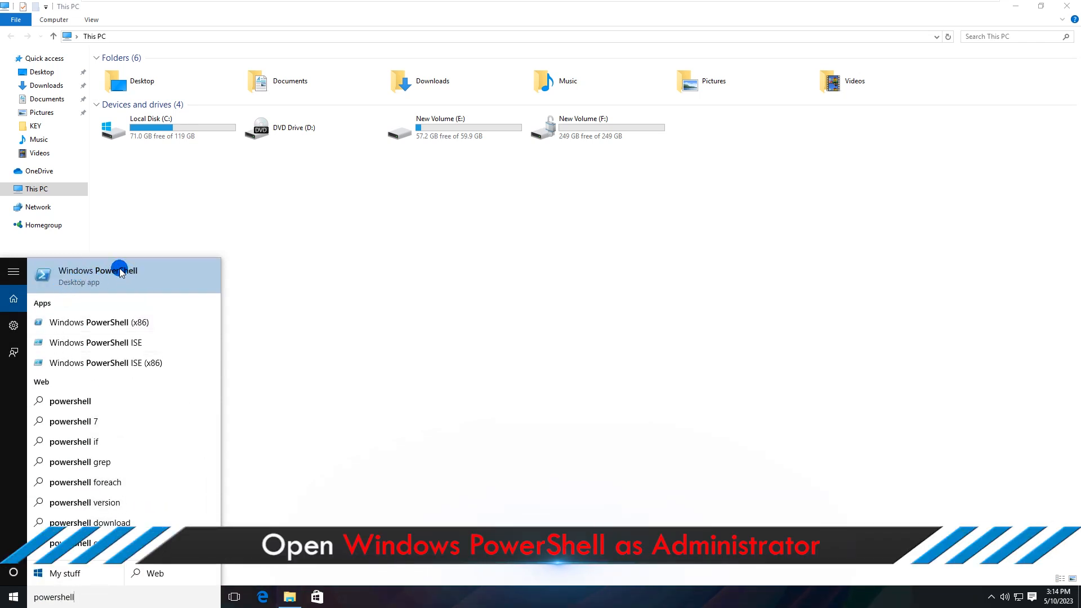
pyautogui.rightClick(119, 274)
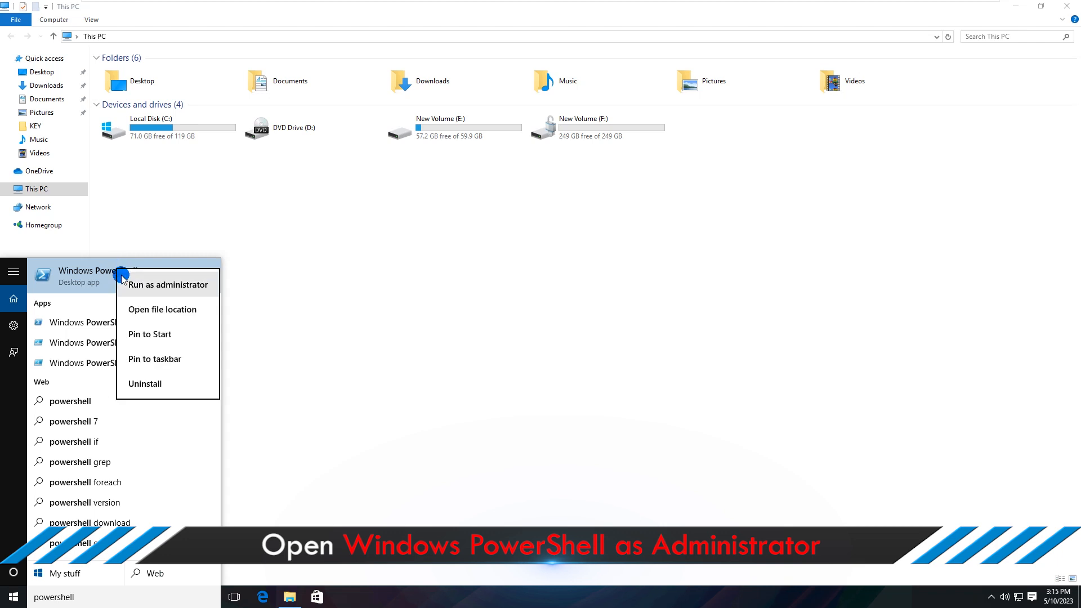
pyautogui.moveTo(178, 293)
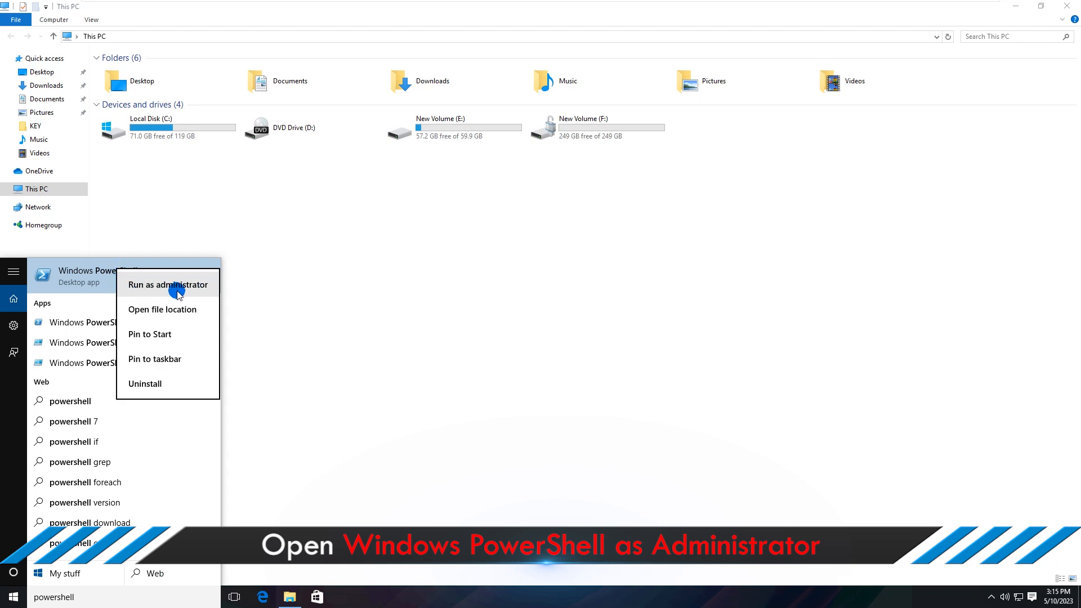
# Step: Launch Windows PowerShell as administrator and approve the User Account Control prompt
pyautogui.click(168, 285)
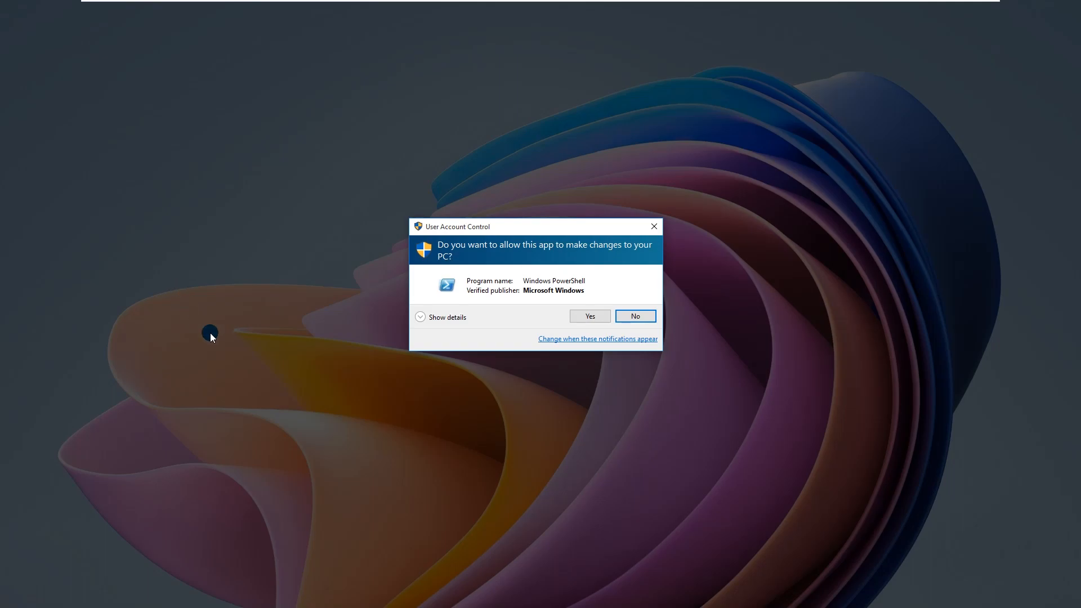
pyautogui.click(589, 316)
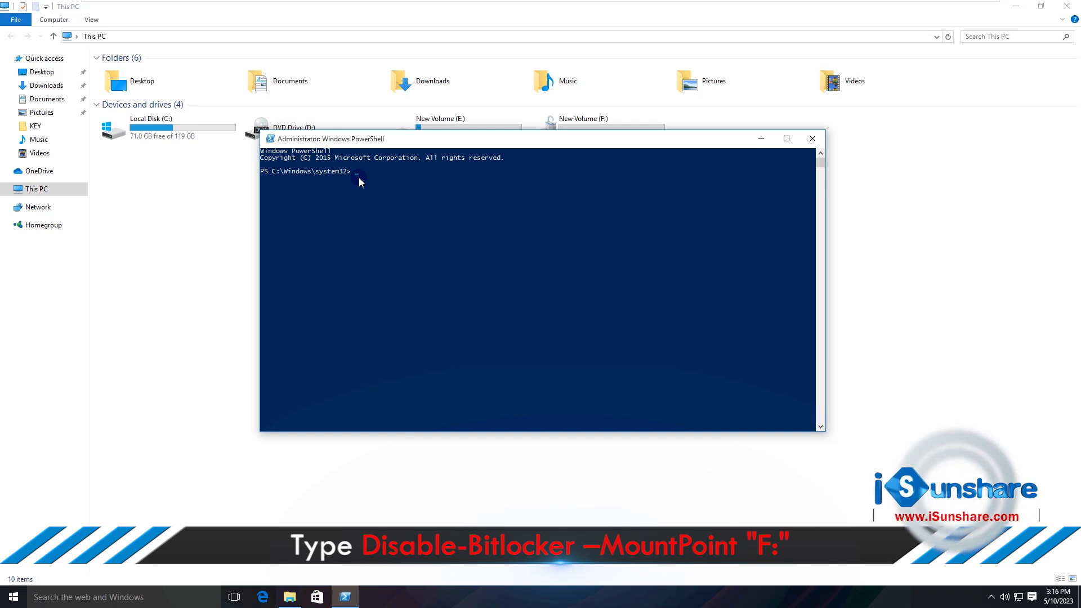
# Step: Run Disable-Bitlocker -MountPoint "F:" to switch protection off and start decrypting drive F:
pyautogui.write('Disable-Bitlocker -MountPoint "F:"')
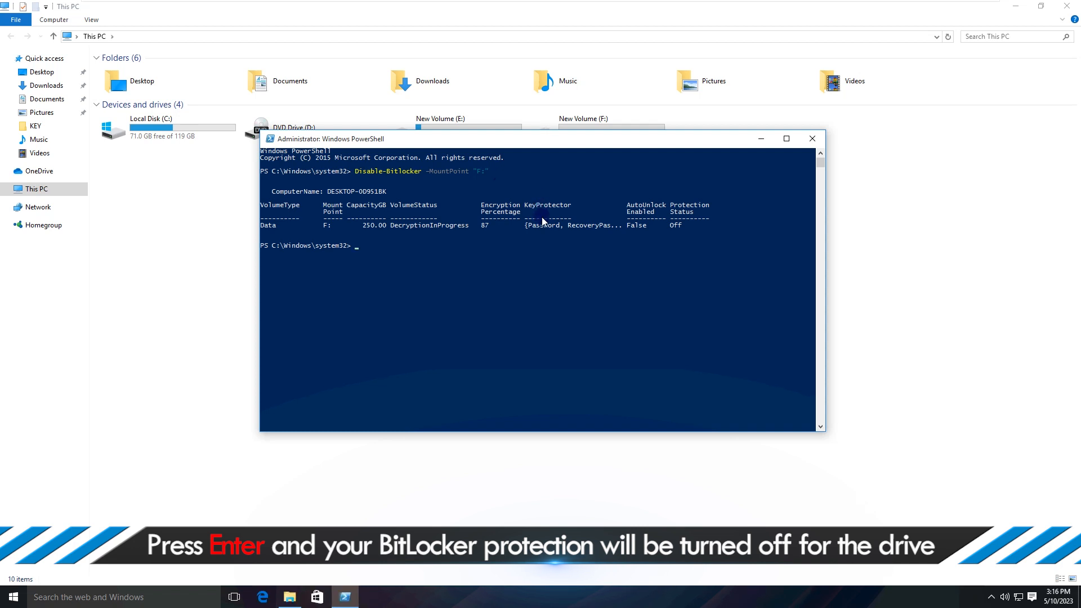
pyautogui.moveTo(664, 217)
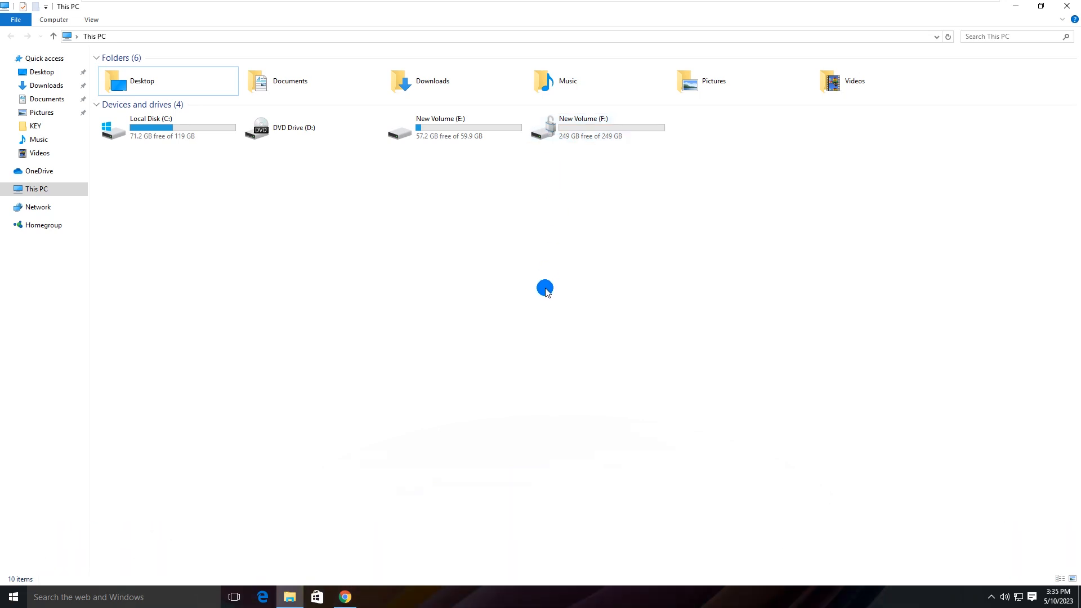
# Step: Launch Chrome and reach BitLocker Genius for Windows through isunshare.com's More Utilities menu
pyautogui.click(344, 597)
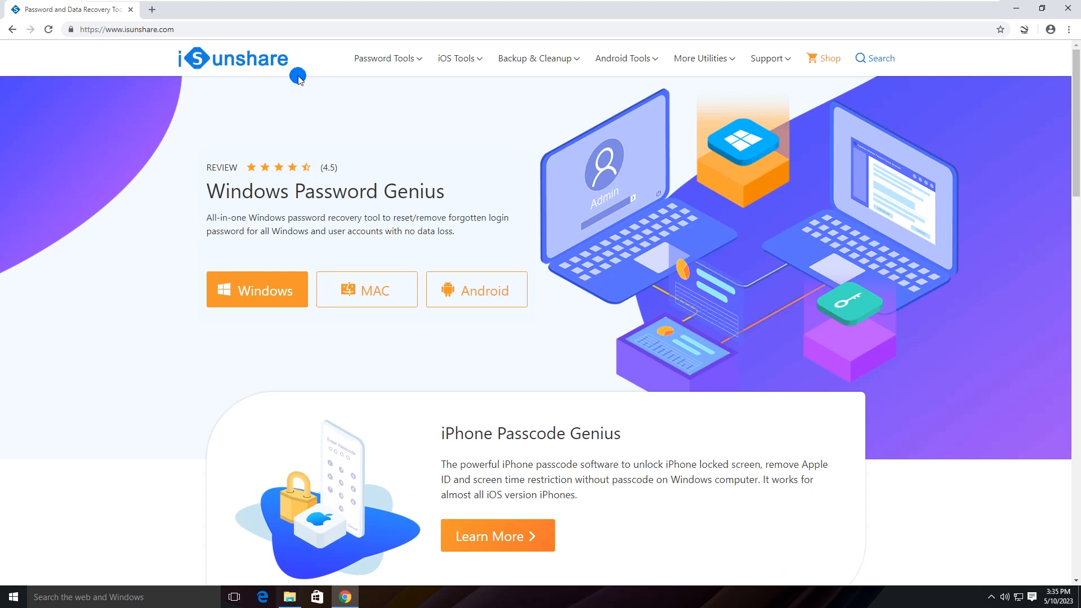
pyautogui.click(700, 58)
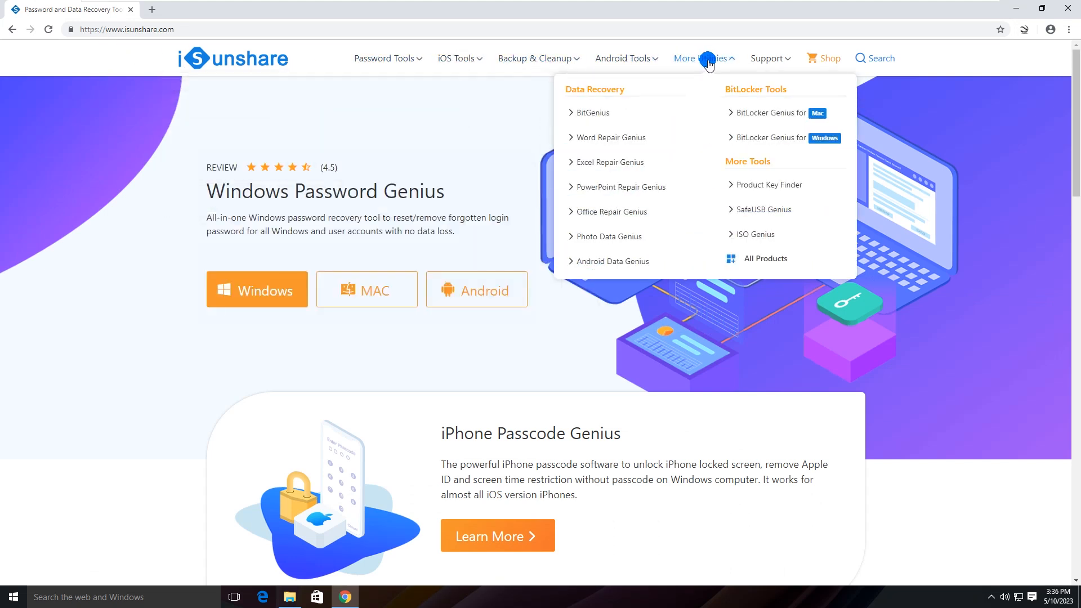
pyautogui.moveTo(786, 137)
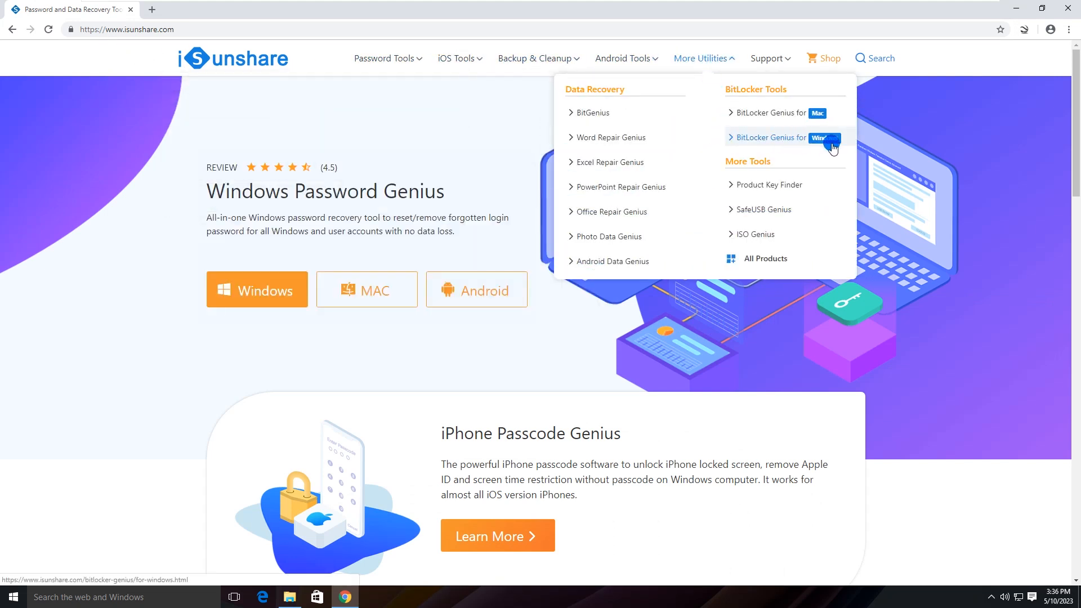
pyautogui.click(786, 138)
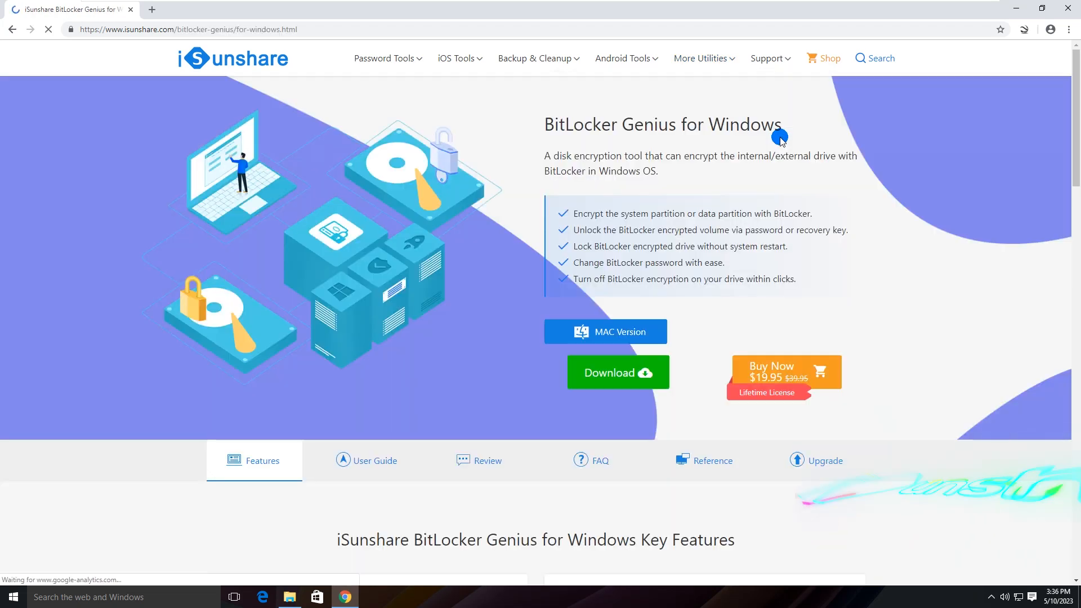
pyautogui.moveTo(655, 141)
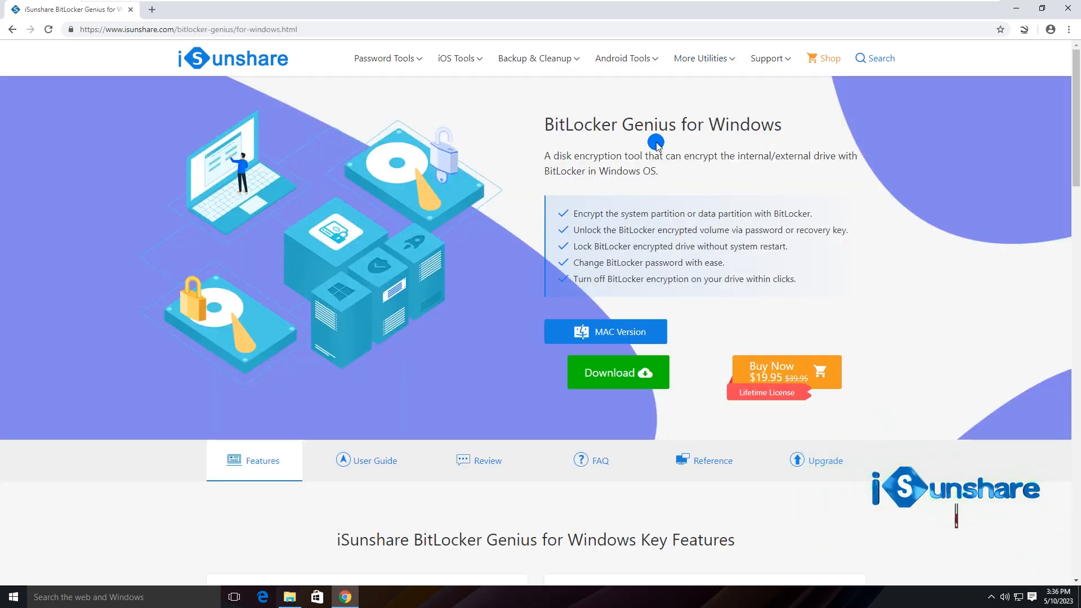
pyautogui.moveTo(605, 184)
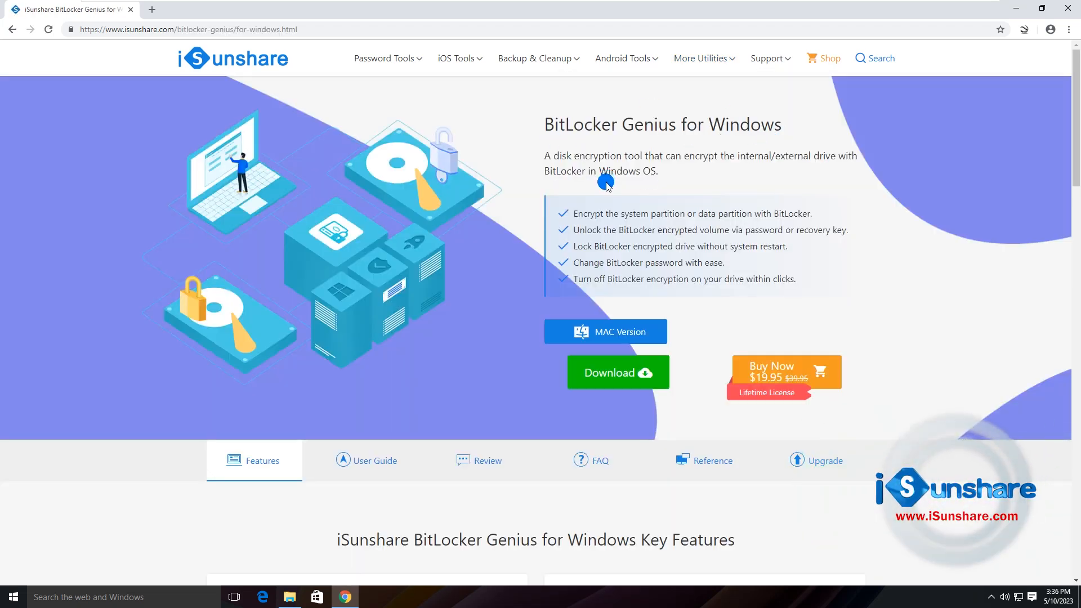
pyautogui.moveTo(663, 253)
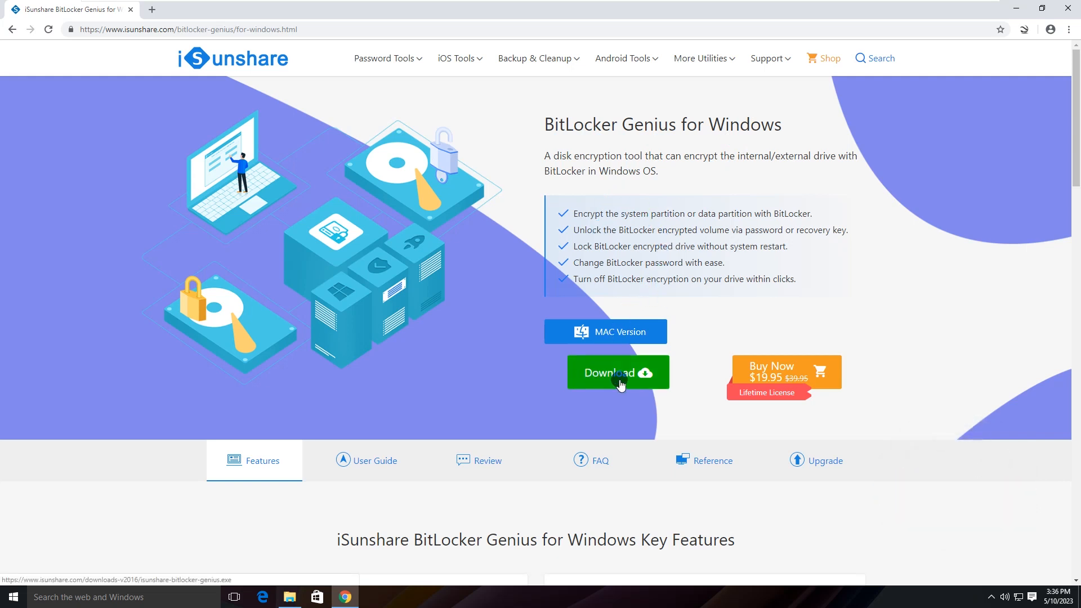
# Step: Download the BitLocker Genius installer, run it, and approve the UAC prompt
pyautogui.click(617, 372)
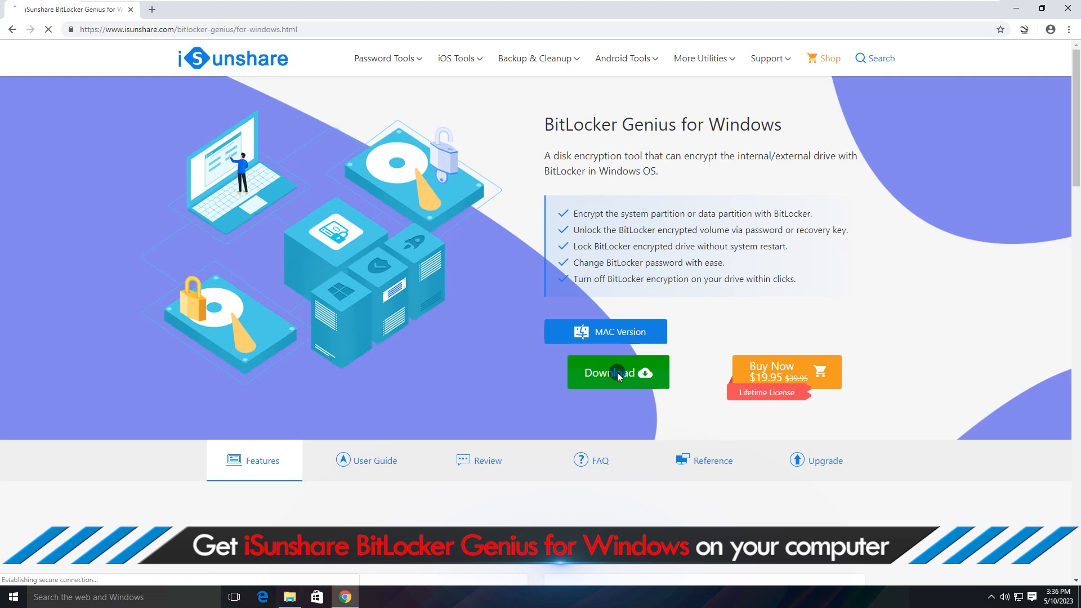
pyautogui.click(617, 372)
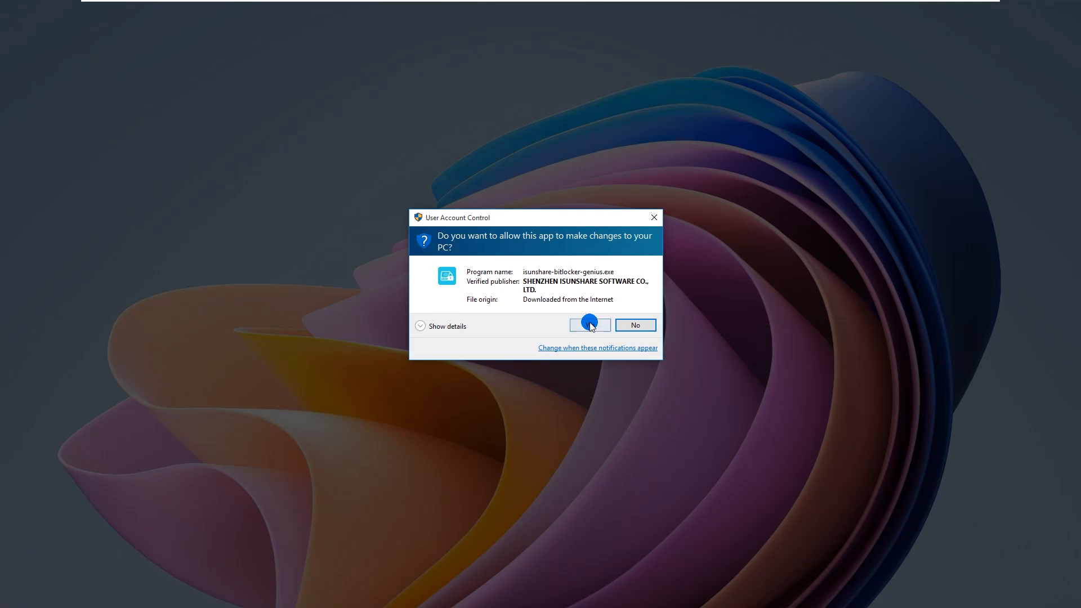
pyautogui.click(588, 324)
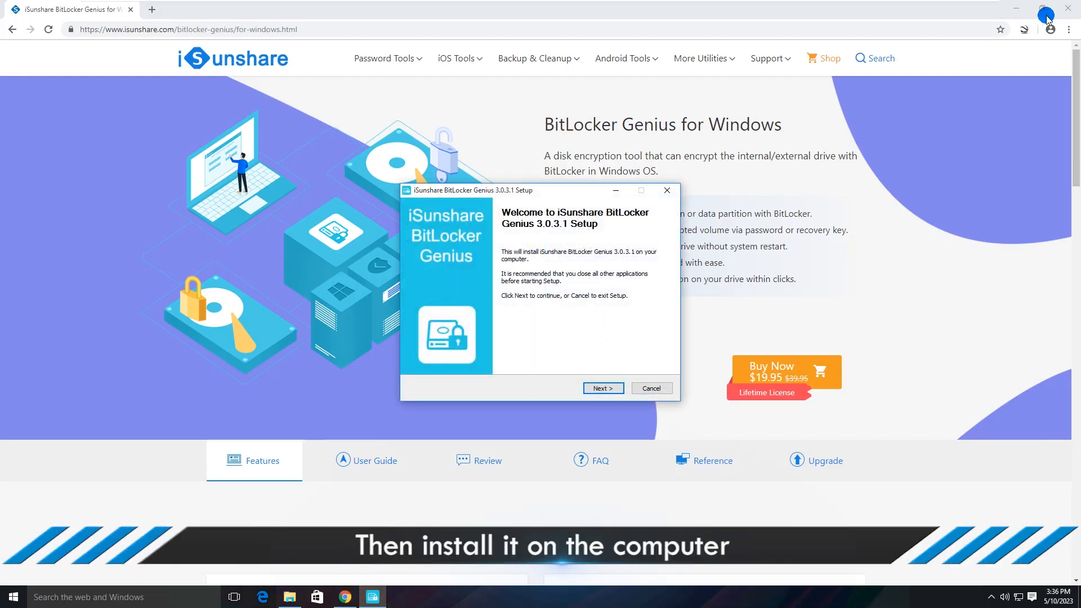
# Step: Finish the setup wizard with Visit our website unticked and Launch program kept ticked
pyautogui.click(601, 388)
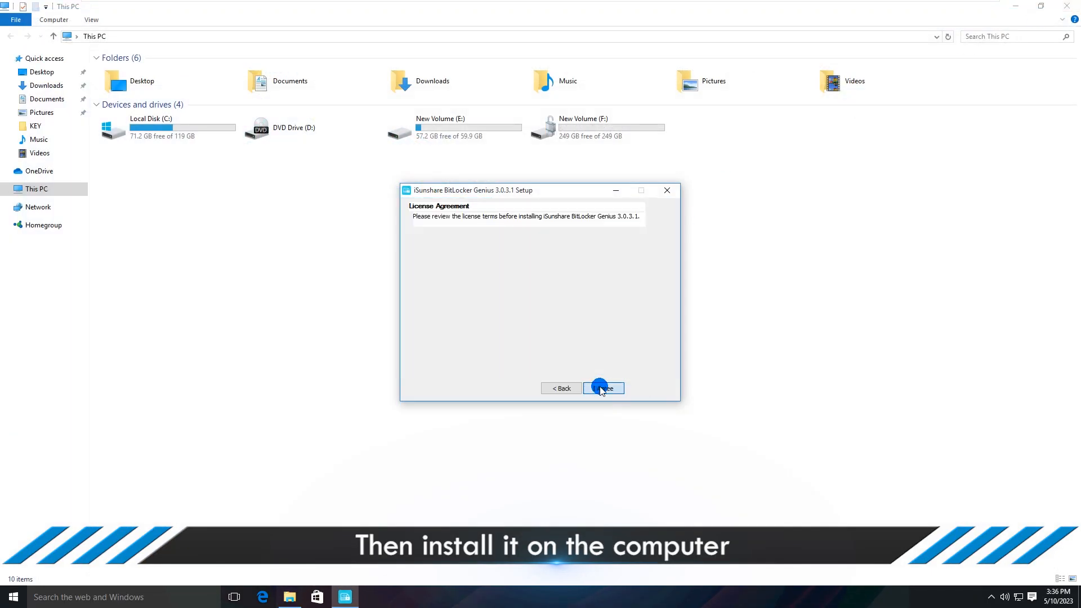
pyautogui.click(602, 388)
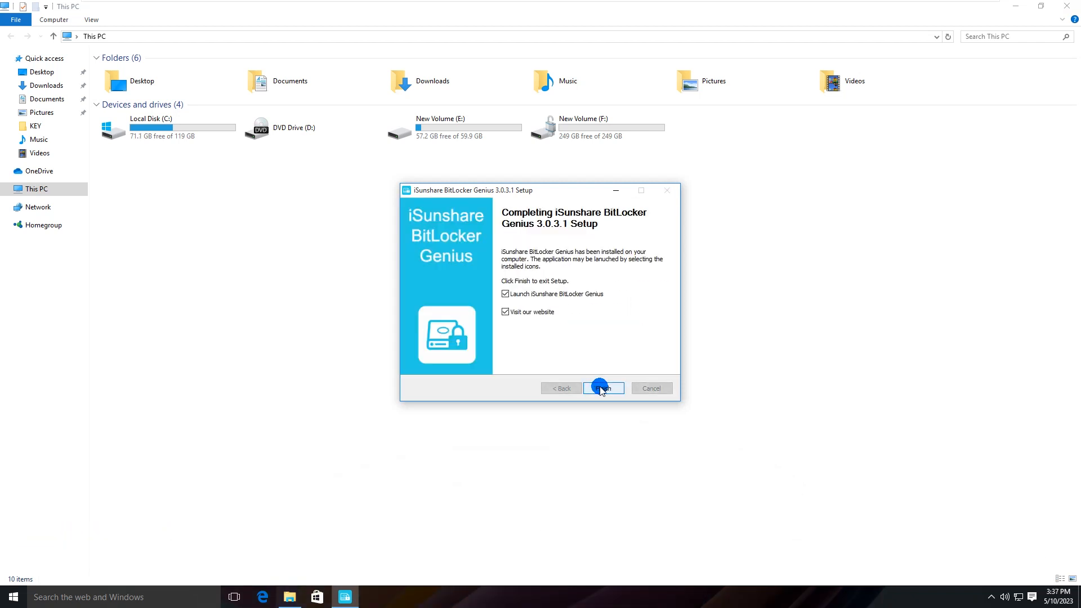
pyautogui.click(504, 312)
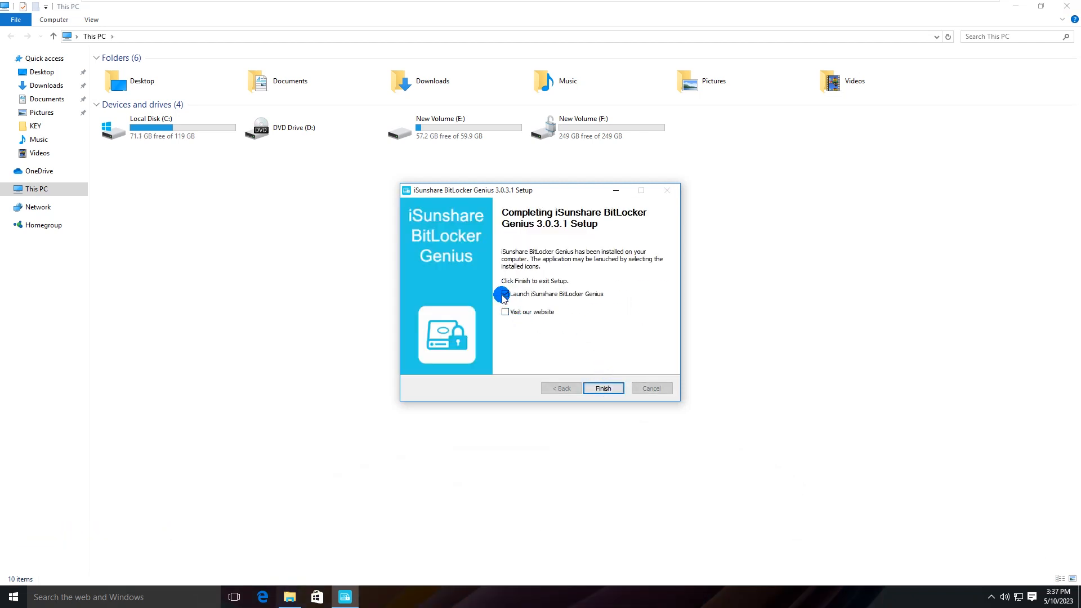
pyautogui.click(506, 294)
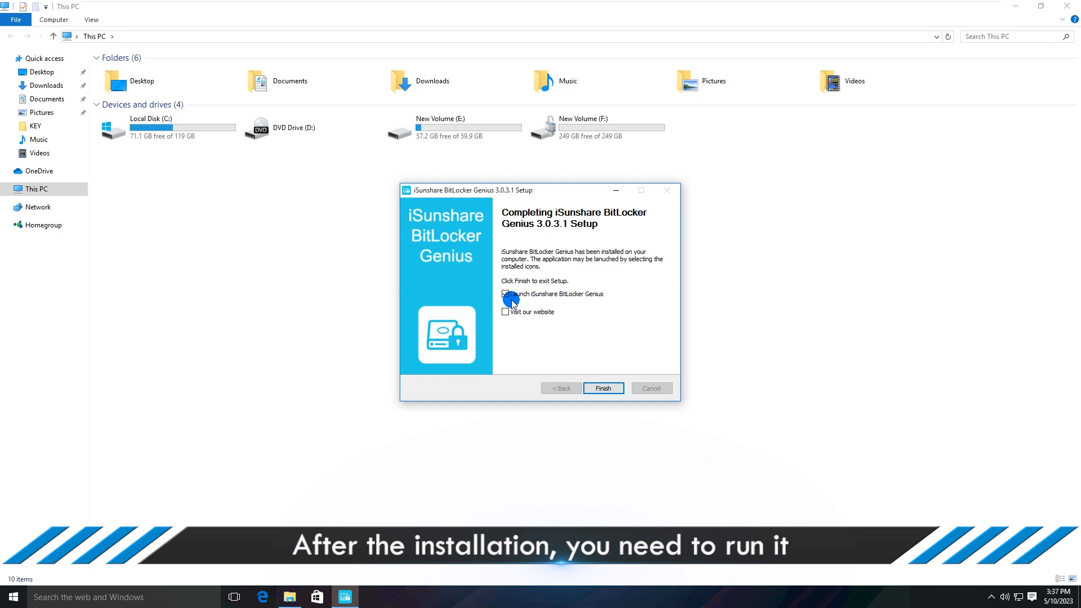
pyautogui.click(602, 387)
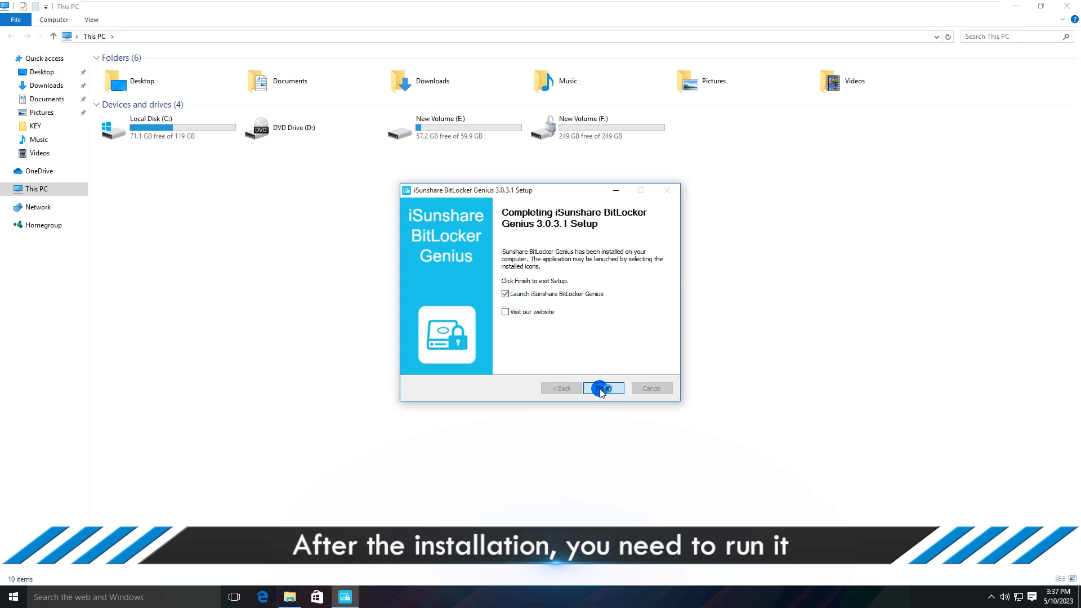
# Step: Launch BitLocker Genius, decrypt drive F: to turn BitLocker off, and exit the program
pyautogui.click(602, 388)
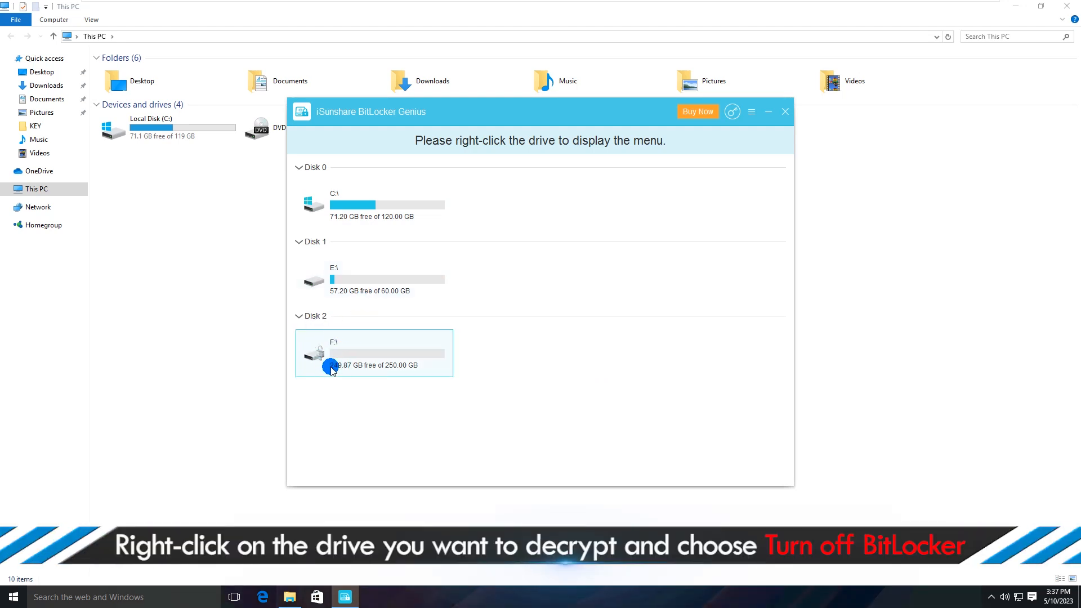
pyautogui.rightClick(340, 348)
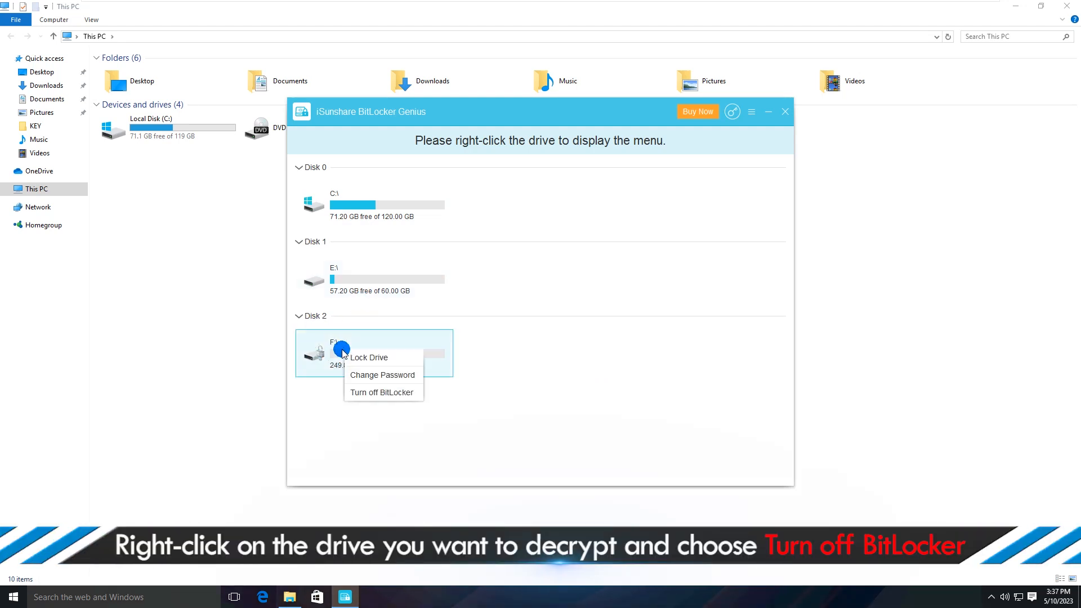
pyautogui.moveTo(384, 392)
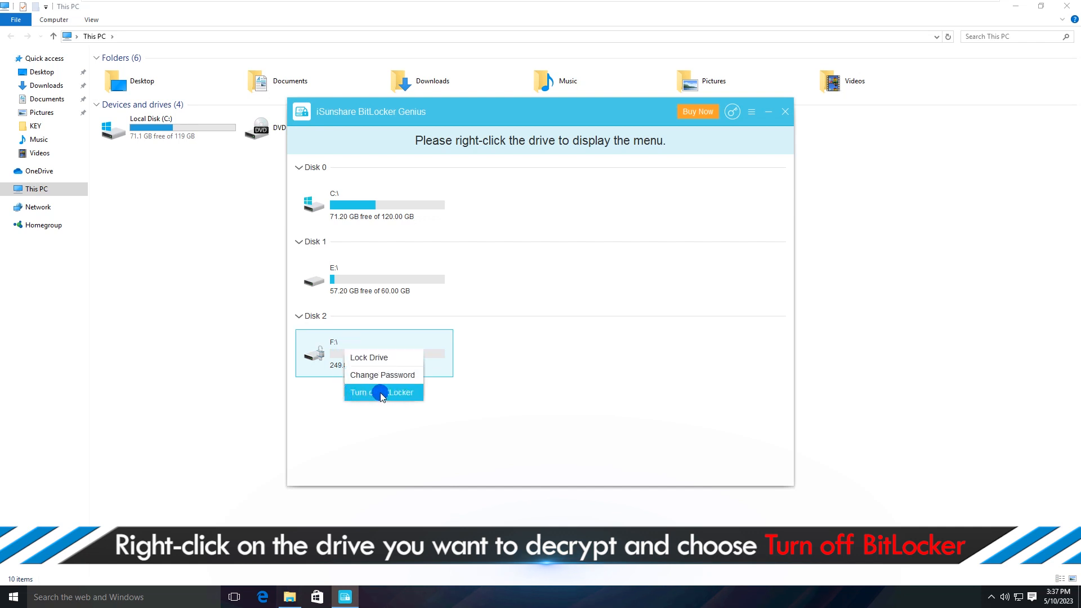
pyautogui.click(381, 391)
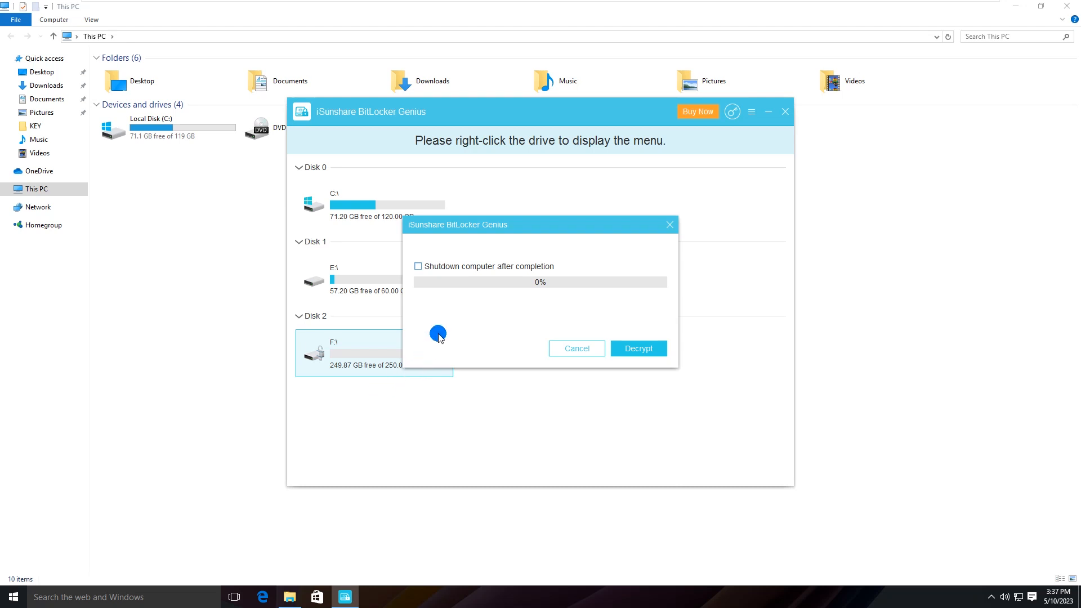
pyautogui.moveTo(627, 310)
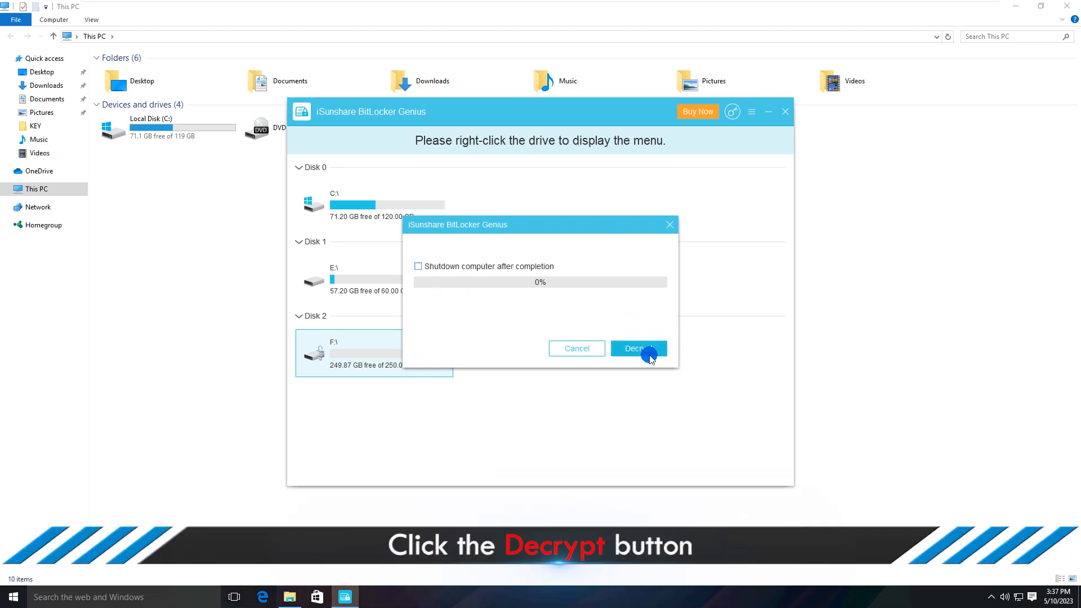
pyautogui.click(635, 348)
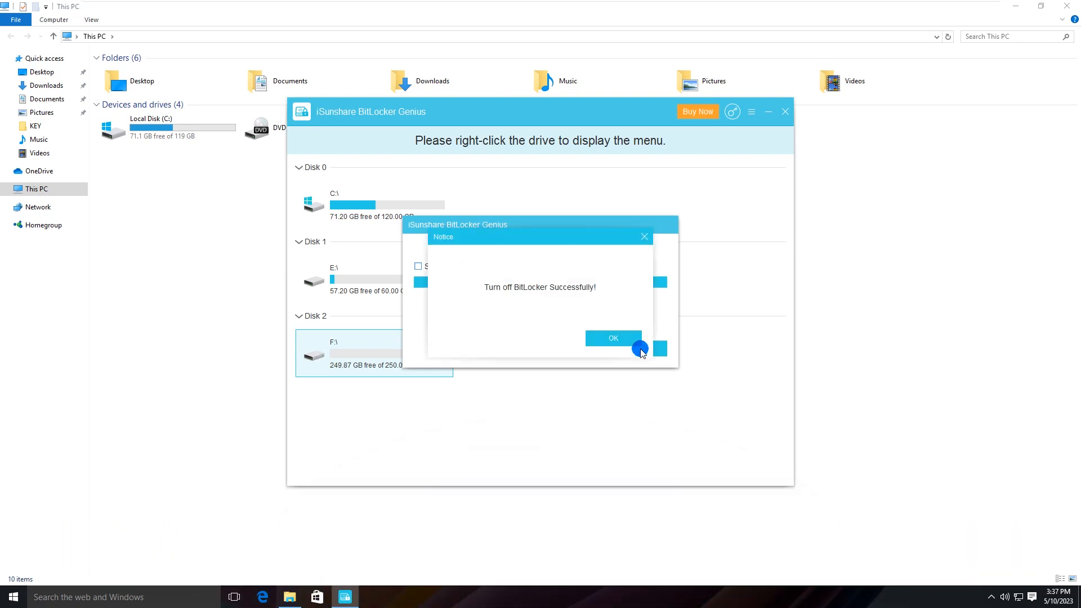
pyautogui.moveTo(555, 297)
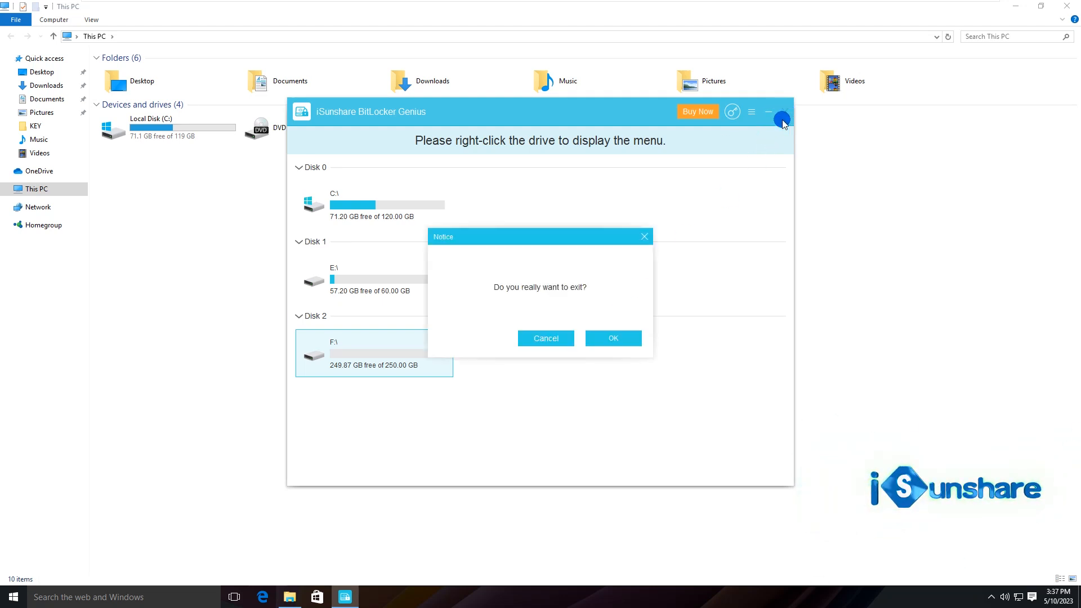
pyautogui.click(611, 338)
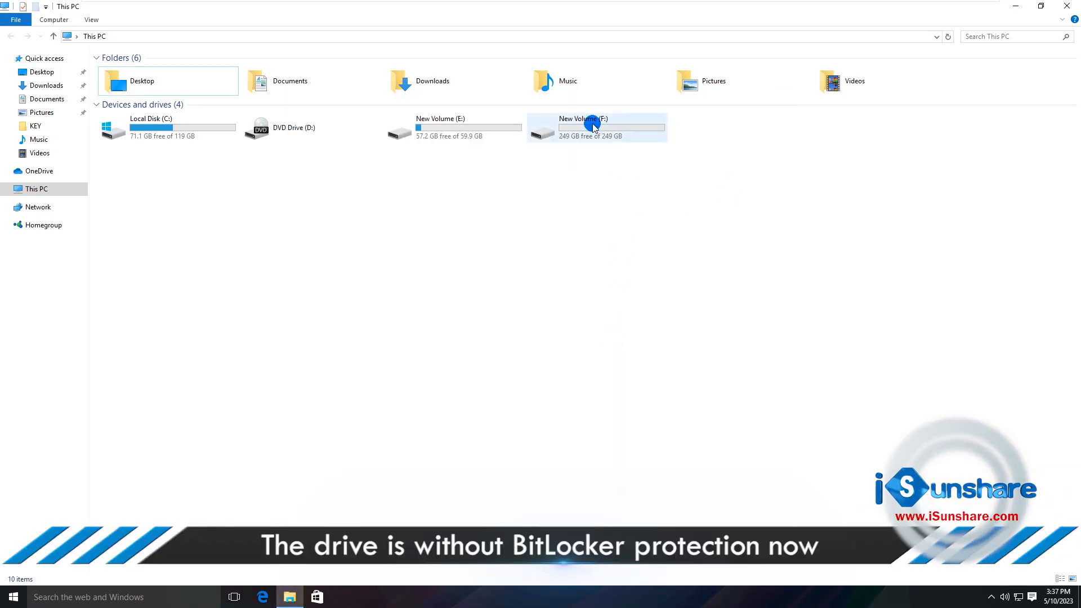